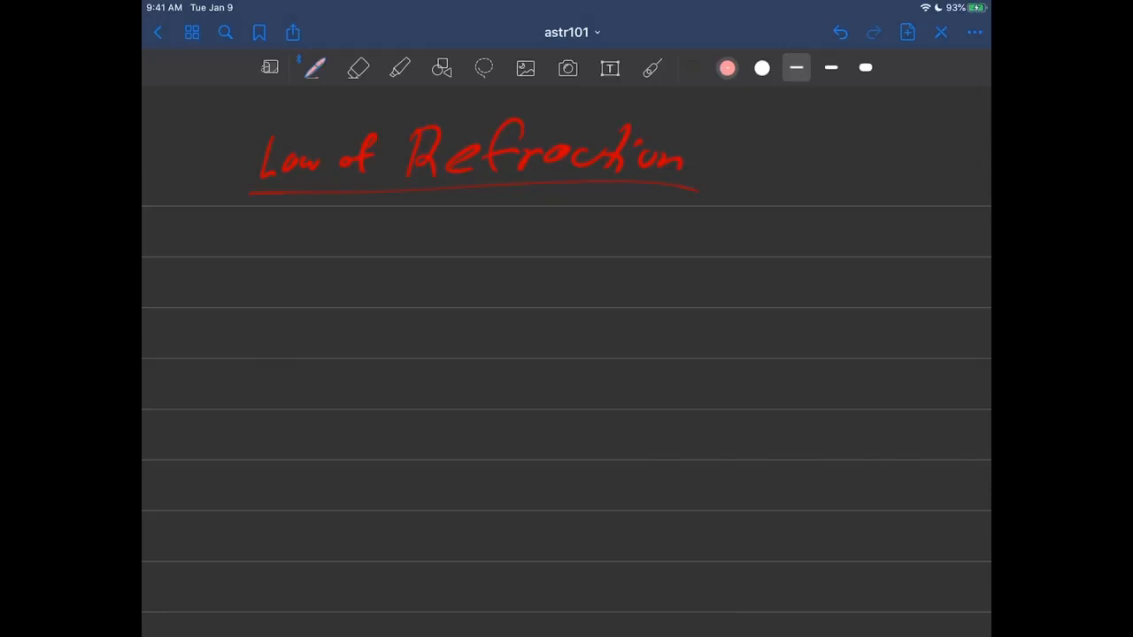
Step: Write a white quoted 'bending Law' line under the red title with dashes beneath 'Refraction'
{"action": "left_click", "coordinate": [652, 67]}
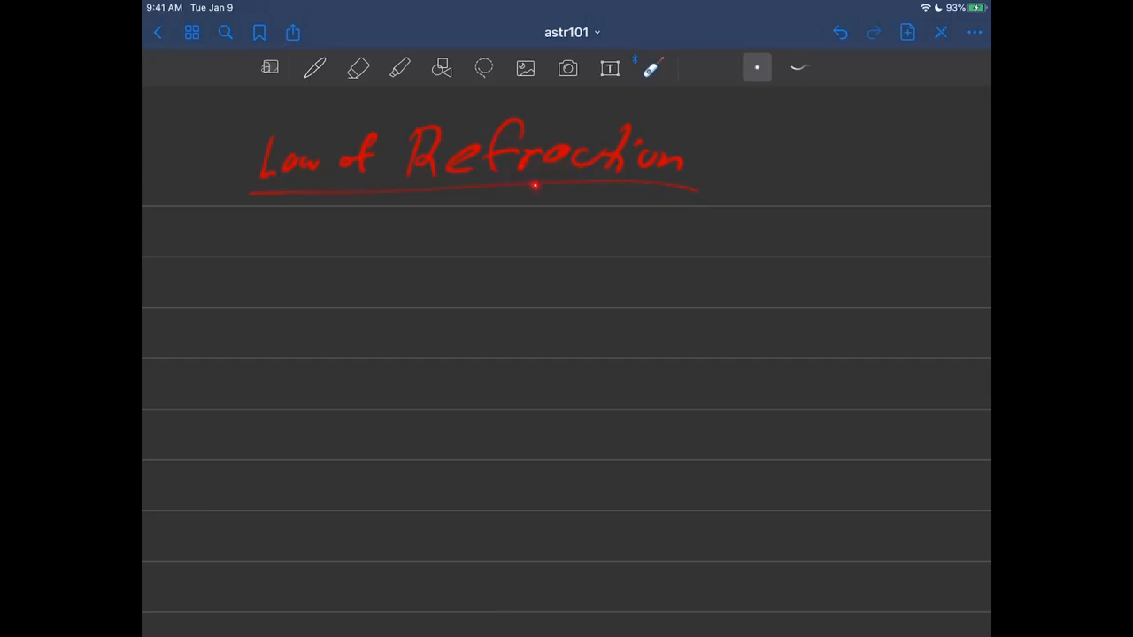
{"action": "left_click", "coordinate": [315, 67]}
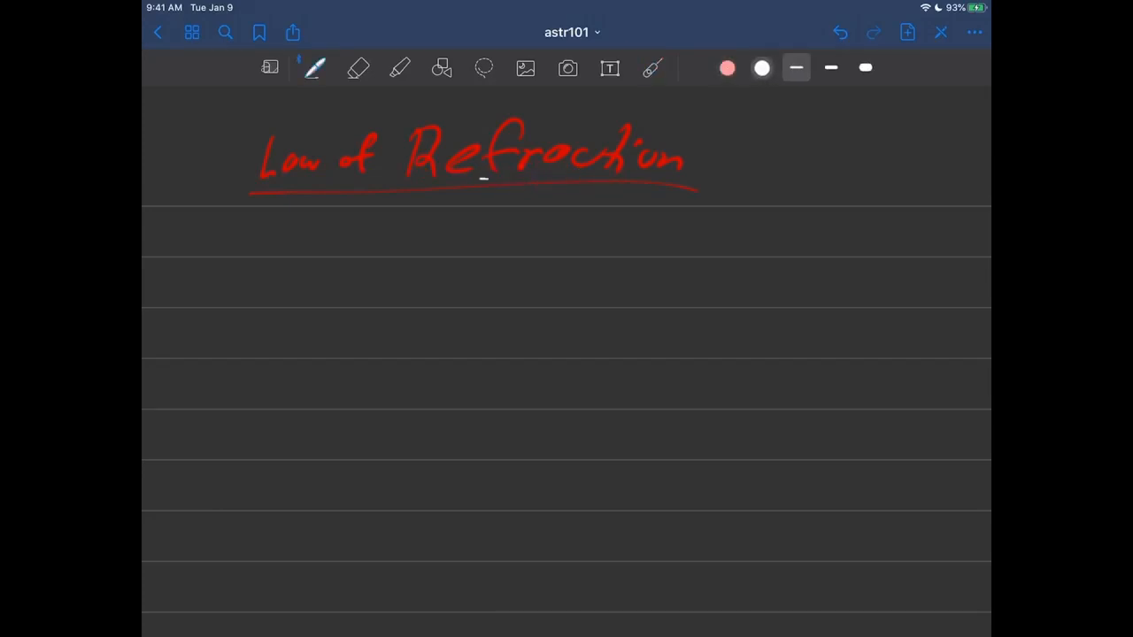
{"action": "left_click_drag", "start_coordinate": [478, 186], "coordinate": [655, 186]}
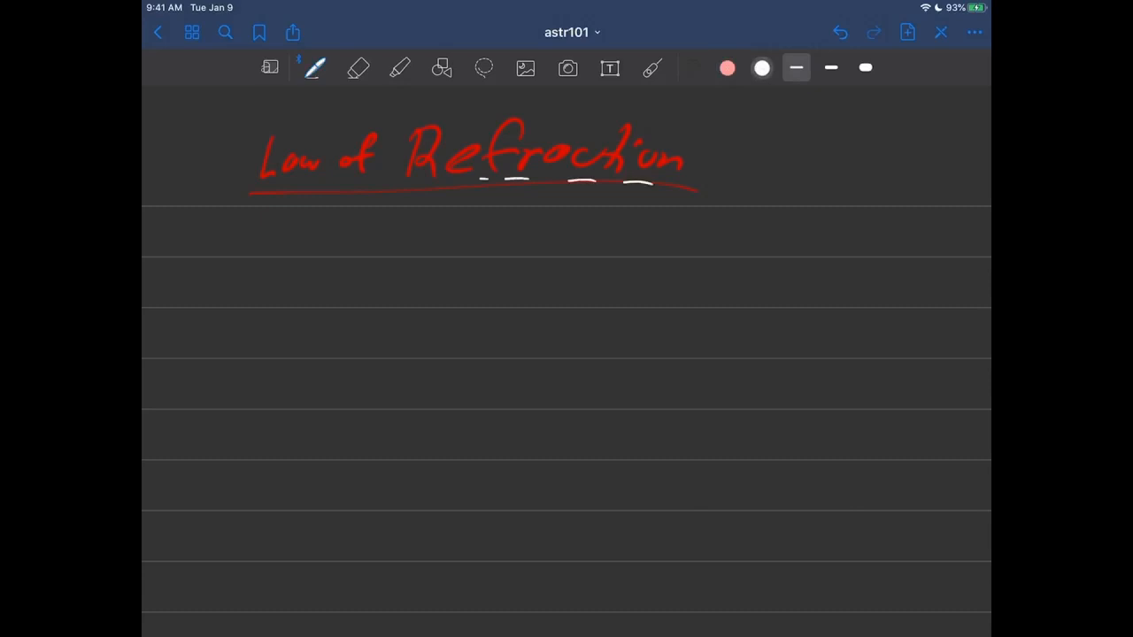
{"action": "left_click_drag", "start_coordinate": [354, 215], "coordinate": [393, 245]}
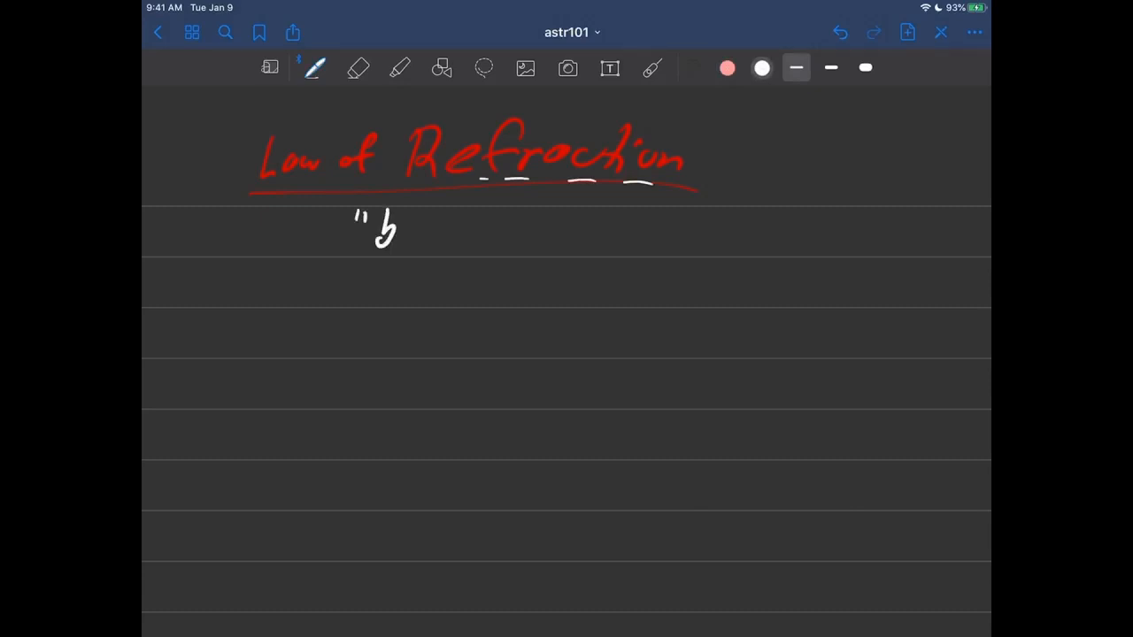
{"action": "left_click_drag", "start_coordinate": [375, 234], "coordinate": [510, 234]}
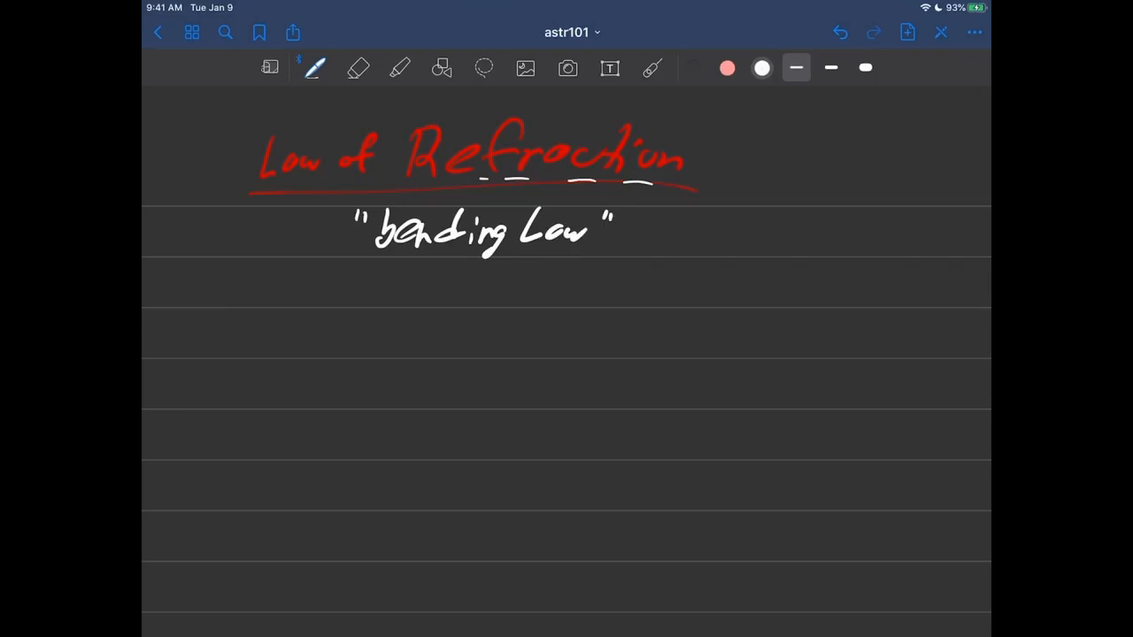
{"action": "left_click", "coordinate": [725, 67]}
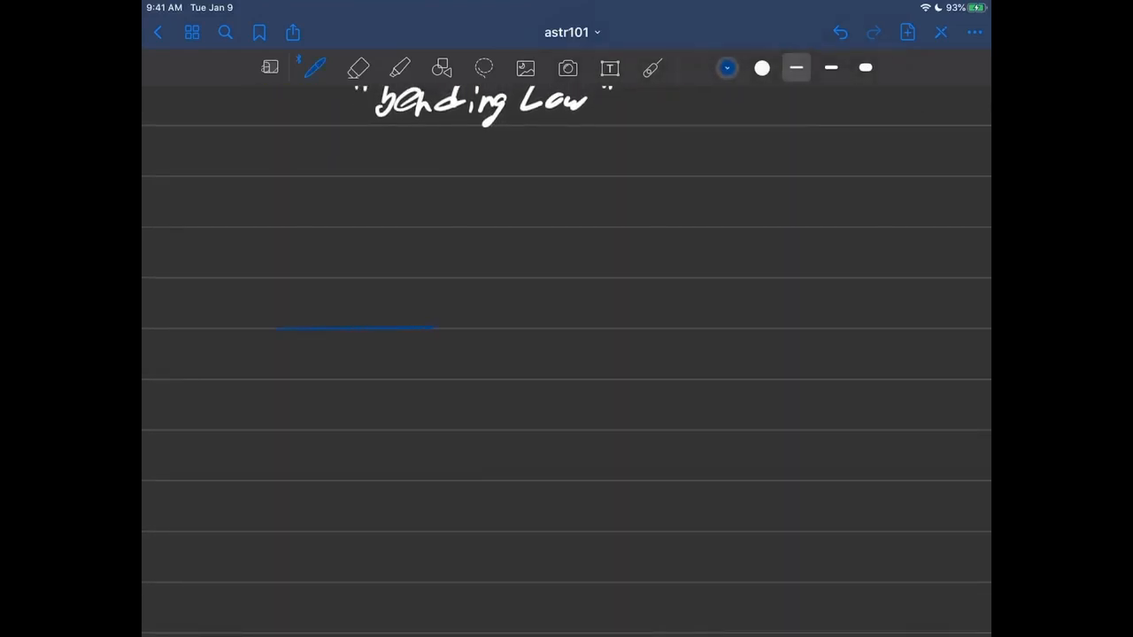
Step: Draw a blue horizontal surface line and a white arrowed incoming ray meeting it
{"action": "left_click_drag", "start_coordinate": [434, 326], "coordinate": [796, 325]}
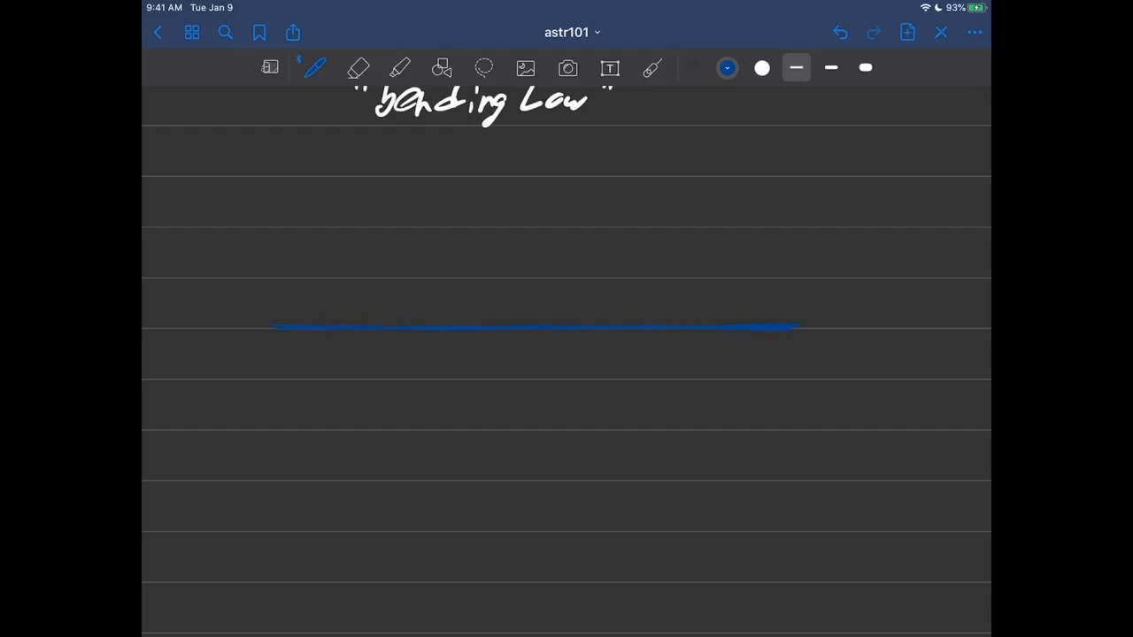
{"action": "left_click", "coordinate": [761, 67]}
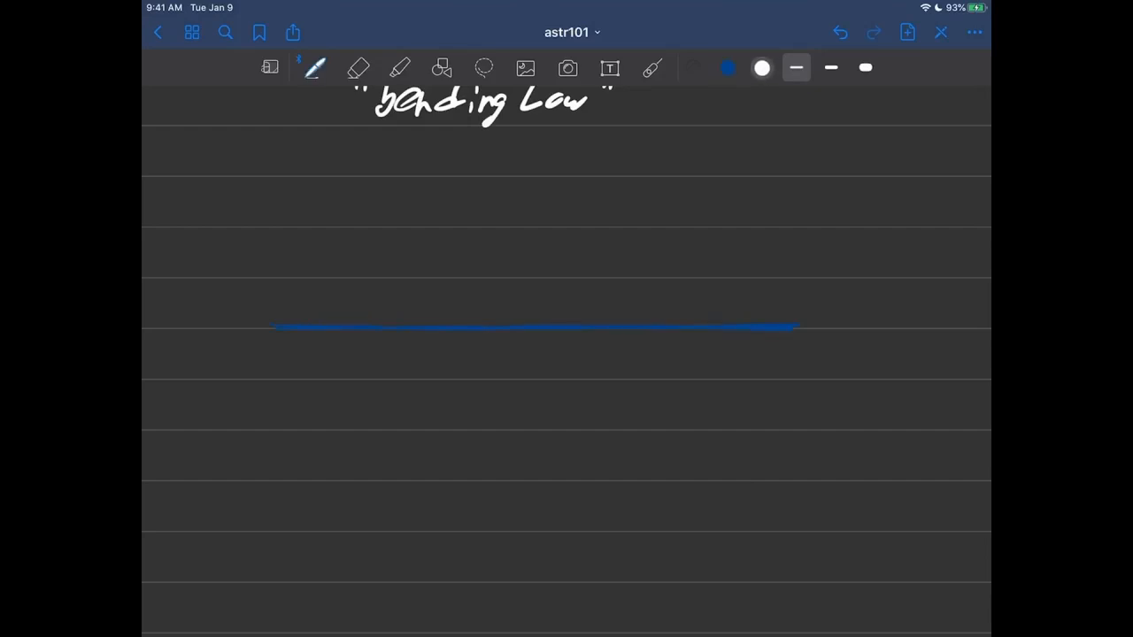
{"action": "left_click_drag", "start_coordinate": [273, 163], "coordinate": [504, 318]}
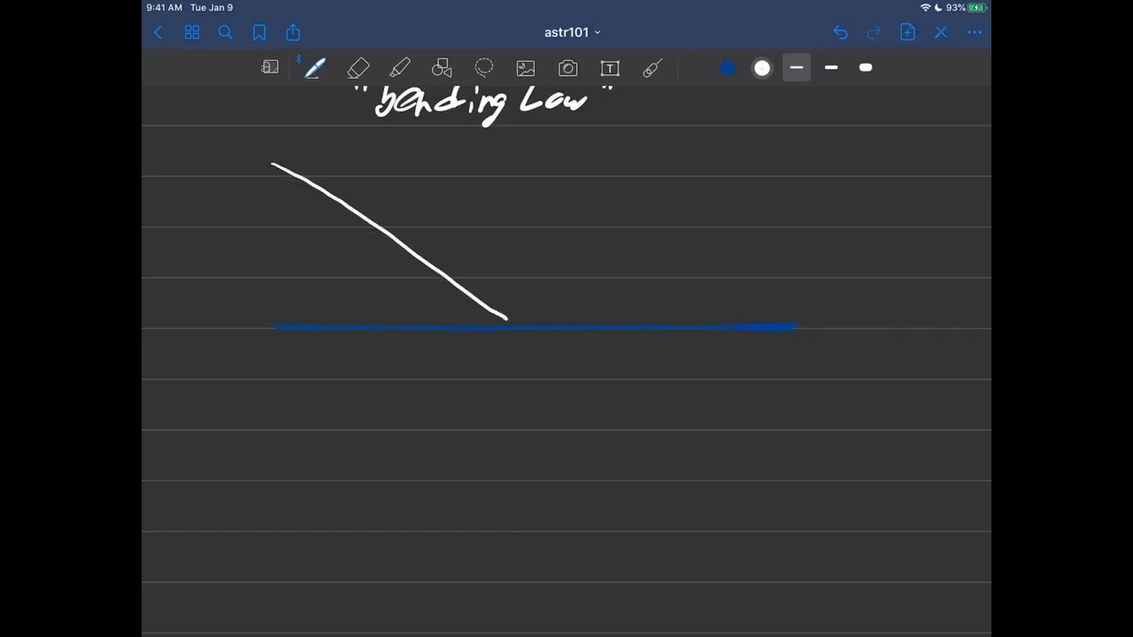
{"action": "left_click_drag", "start_coordinate": [398, 221], "coordinate": [386, 244]}
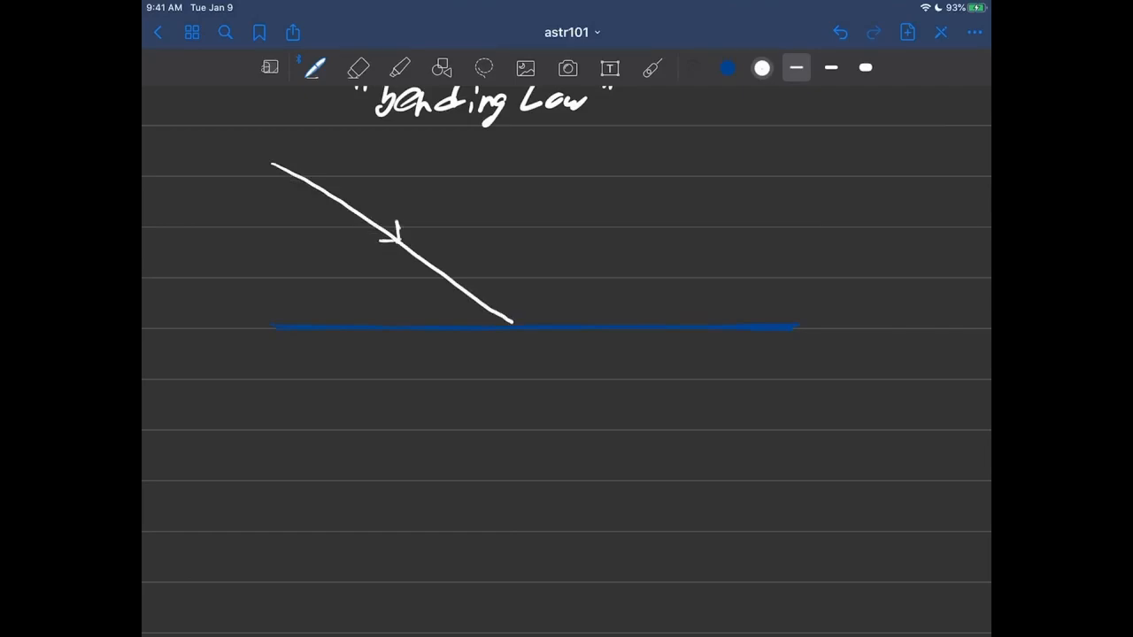
Step: Draw a grey dashed vertical normal through the ray's contact point
{"action": "left_click", "coordinate": [653, 67]}
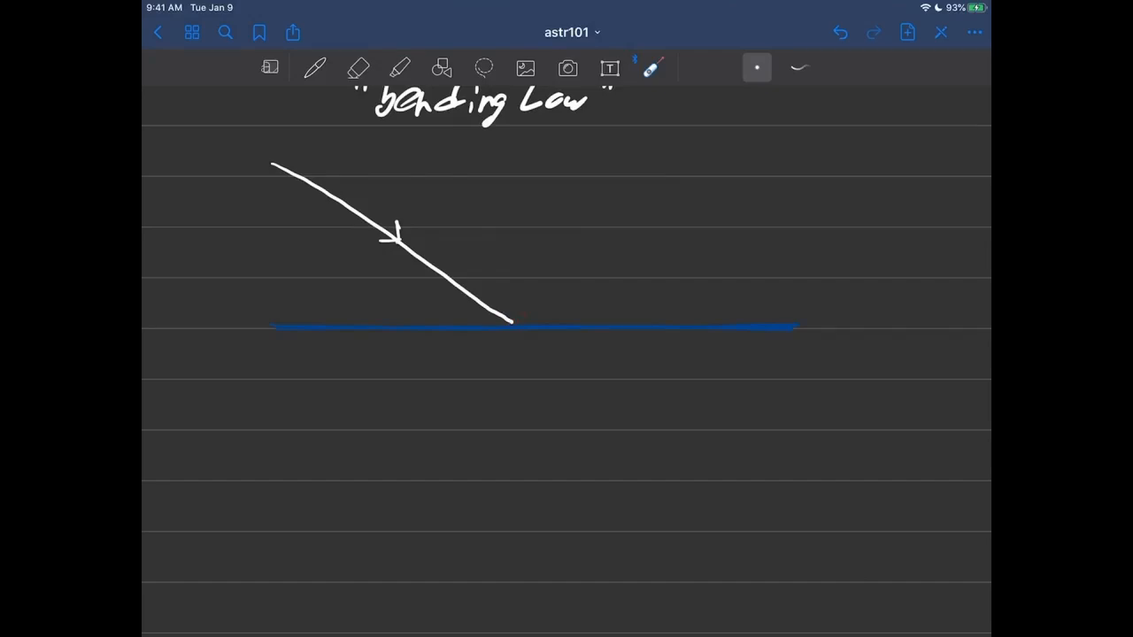
{"action": "left_click", "coordinate": [726, 67]}
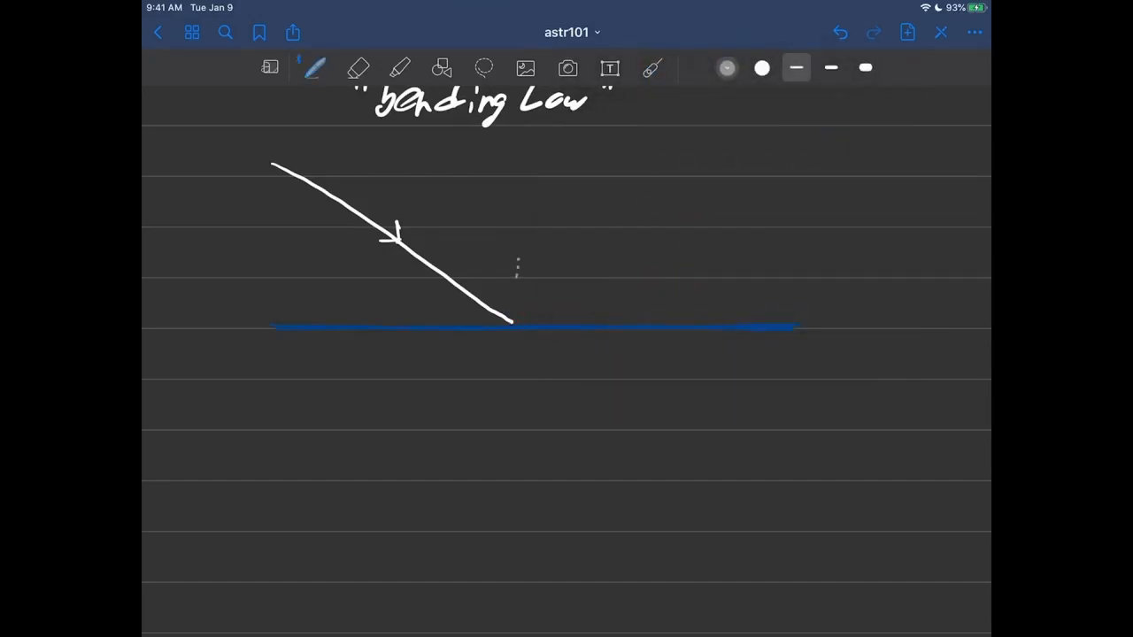
{"action": "left_click_drag", "start_coordinate": [517, 257], "coordinate": [517, 386]}
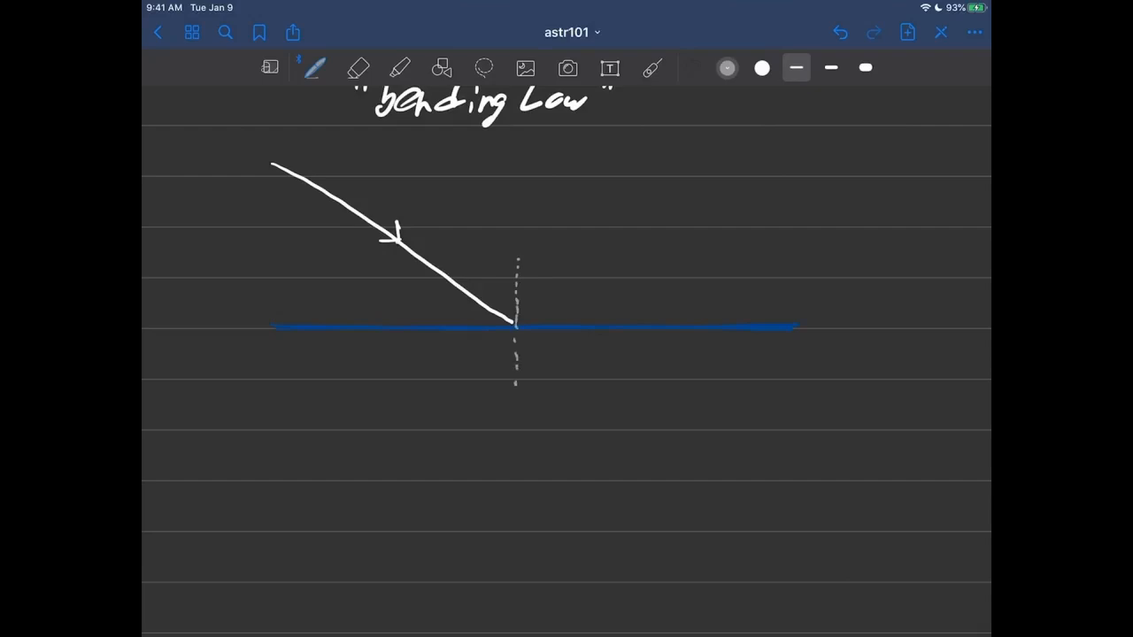
{"action": "left_click", "coordinate": [651, 67]}
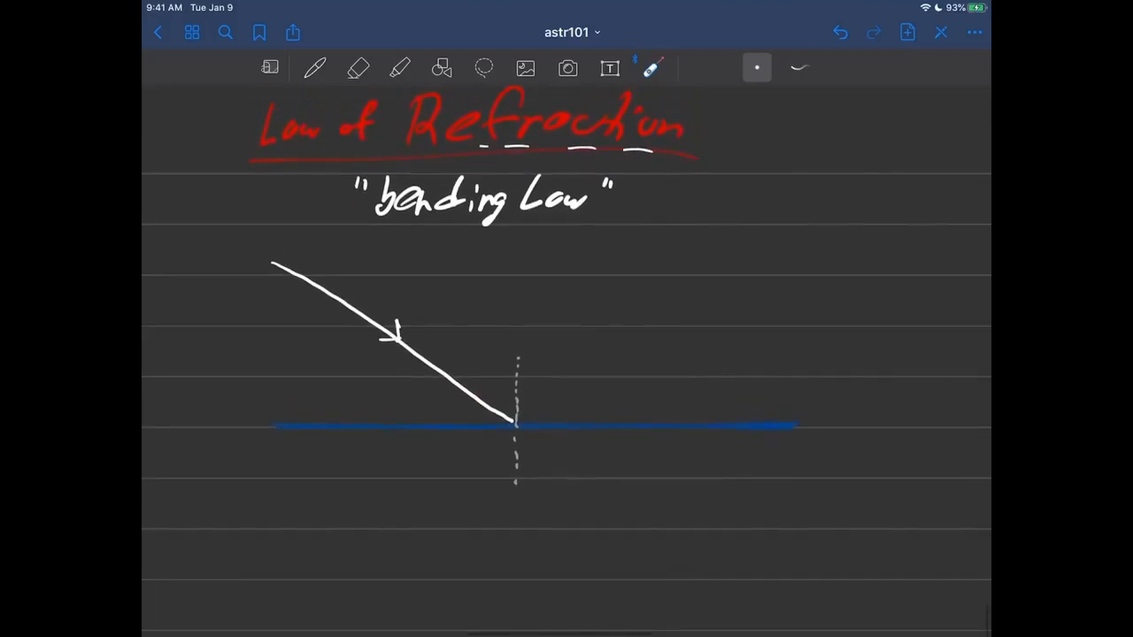
Step: Add a red side note 'Light goes into the next material!' with 'into' underlined
{"action": "left_click", "coordinate": [315, 68]}
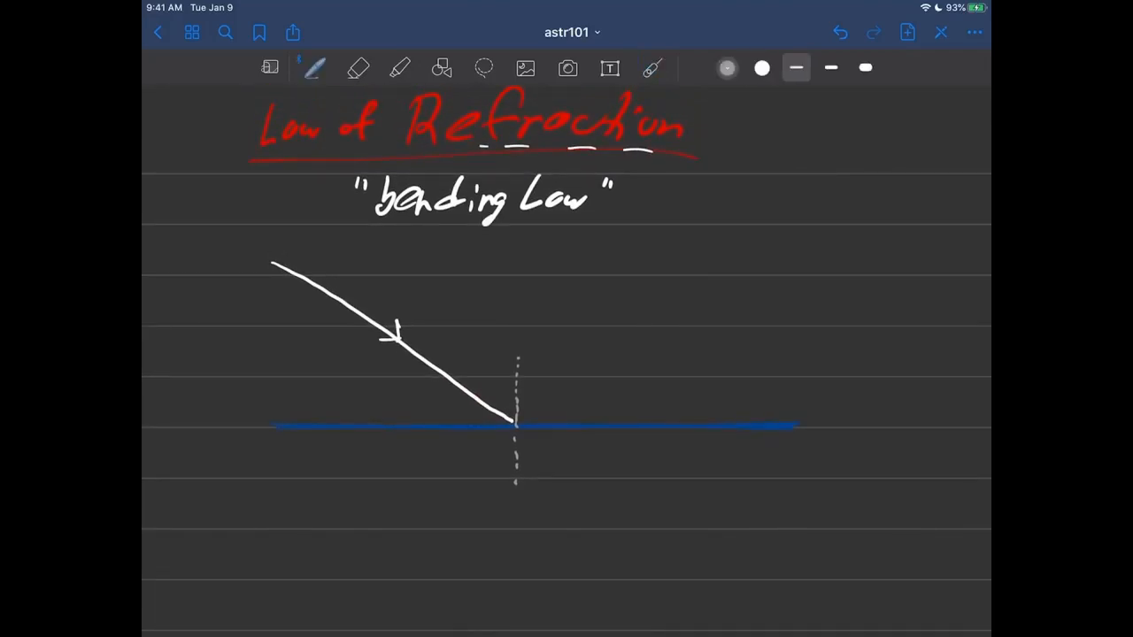
{"action": "left_click", "coordinate": [795, 68]}
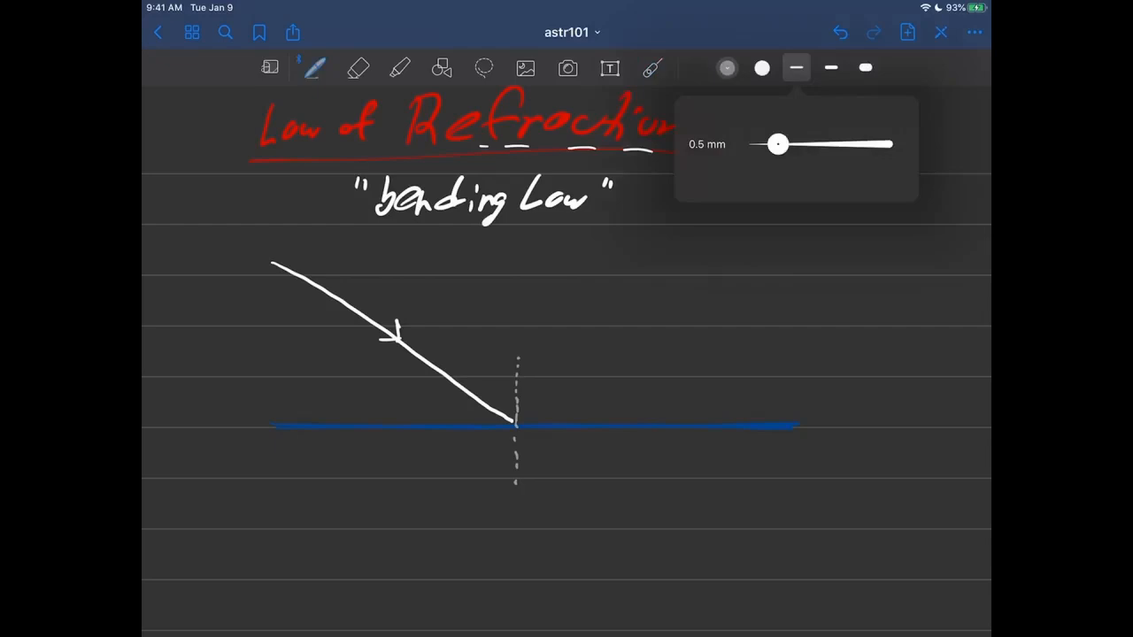
{"action": "left_click", "coordinate": [726, 67]}
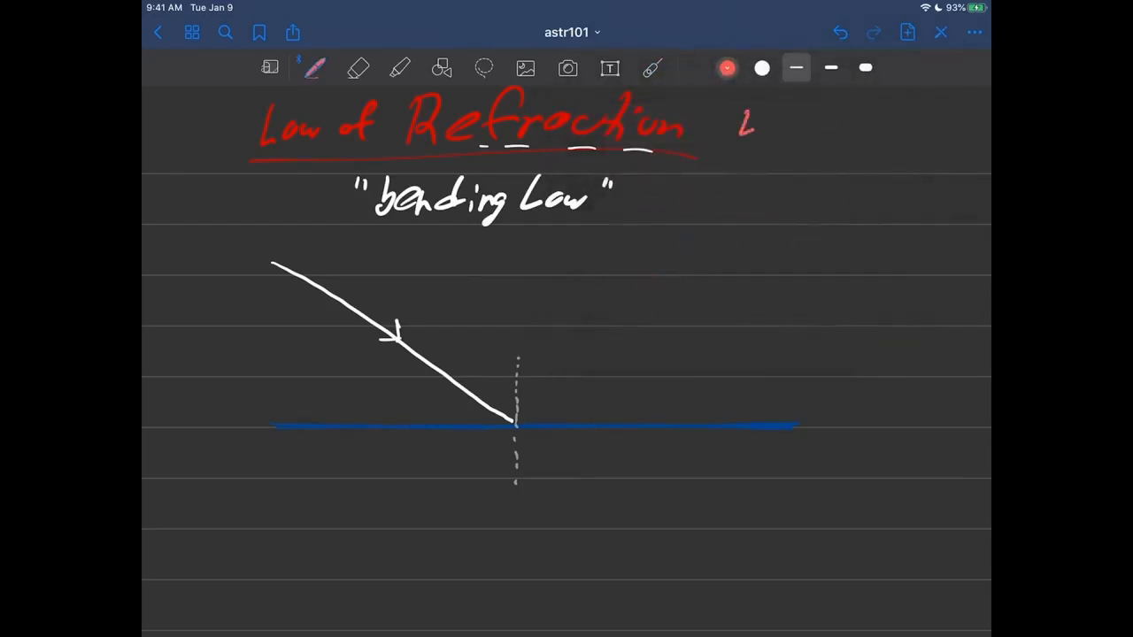
{"action": "type", "text": "Light g"}
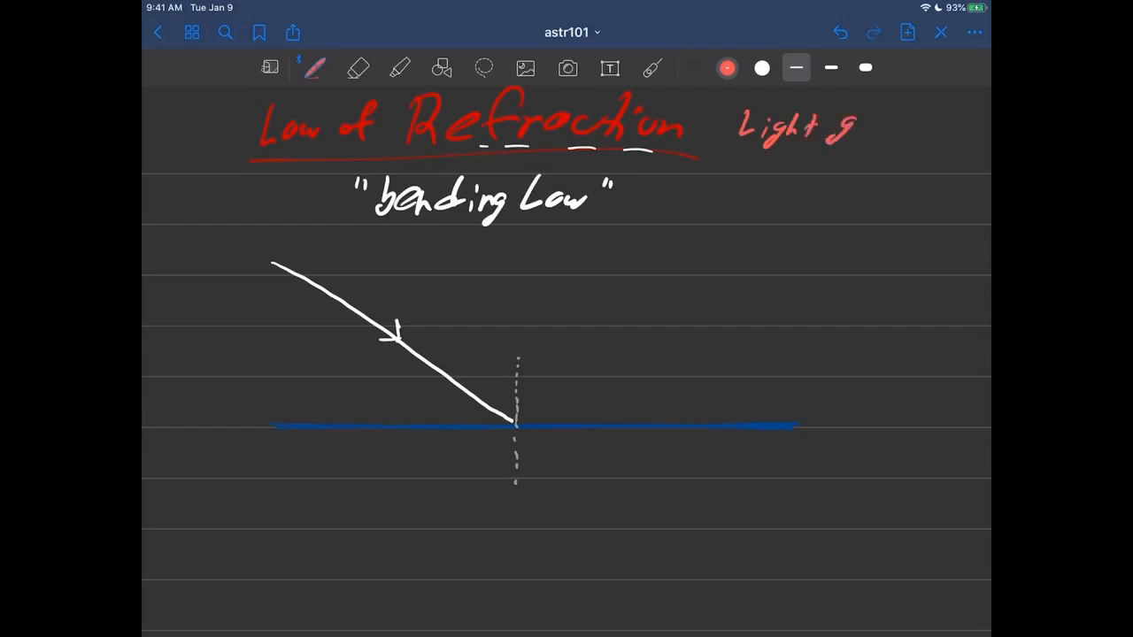
{"action": "type", "text": "goes in"}
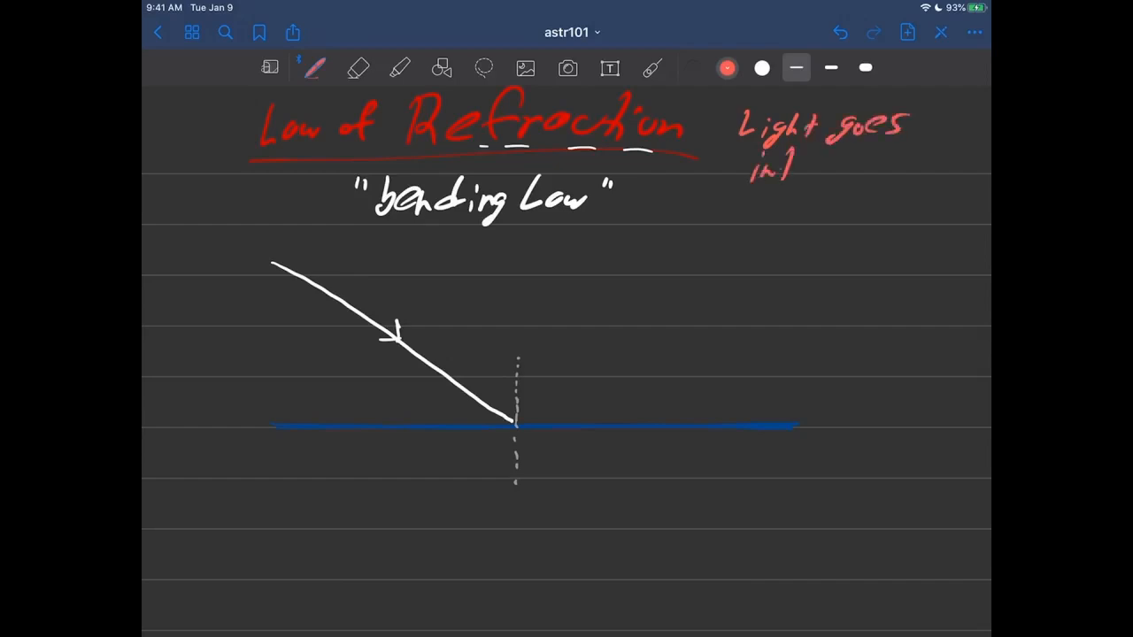
{"action": "type", "text": "into the"}
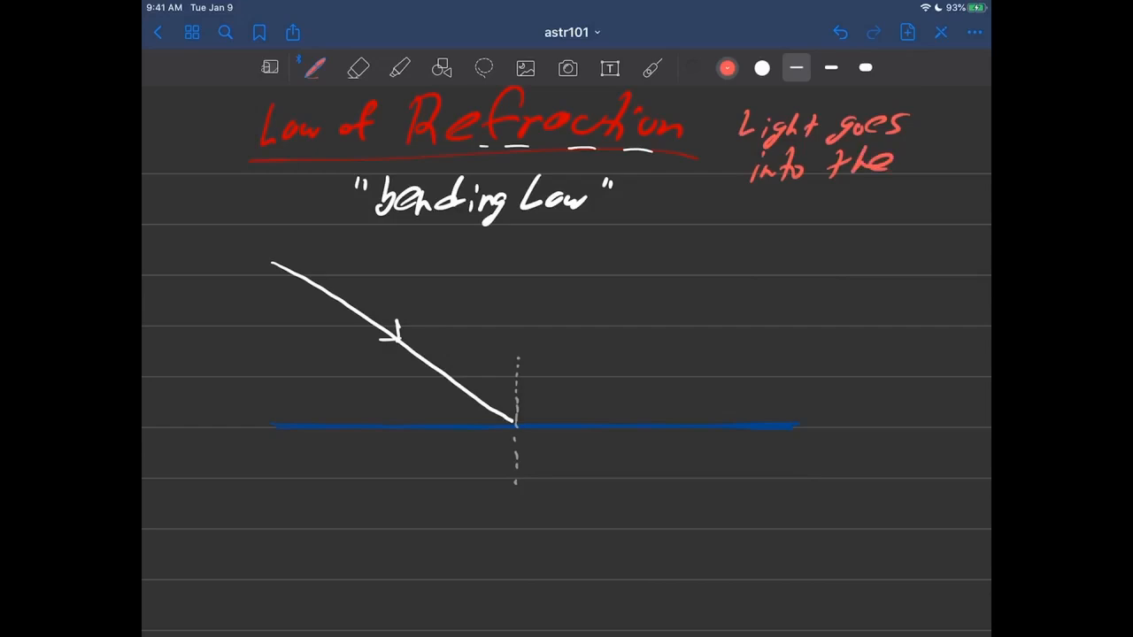
{"action": "type", "text": "next"}
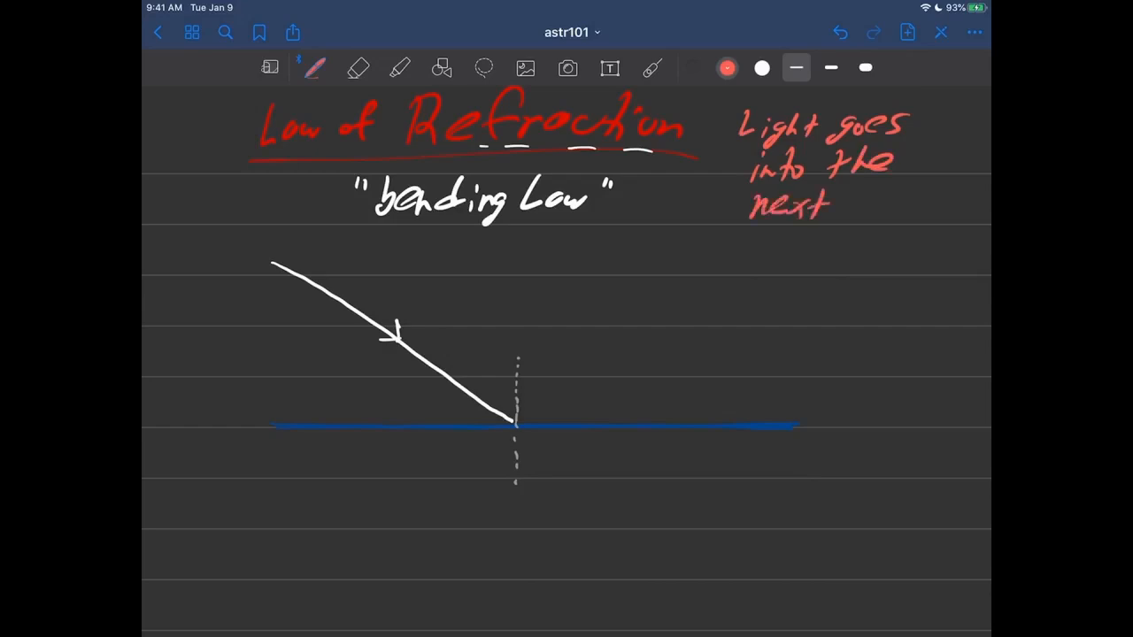
{"action": "type", "text": "materi"}
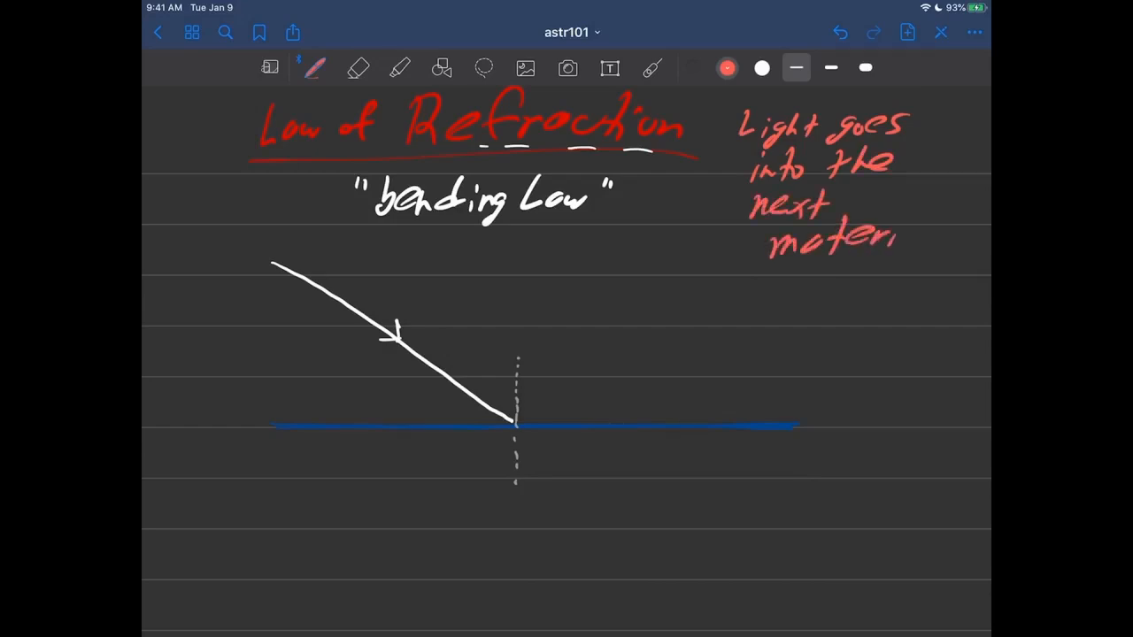
{"action": "type", "text": "al!"}
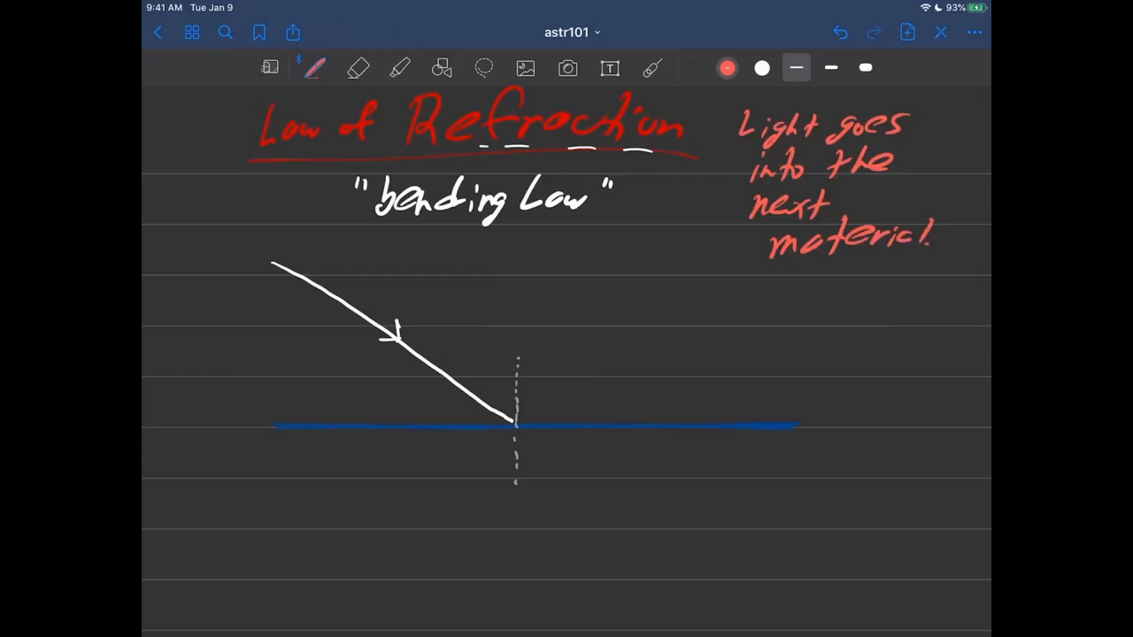
{"action": "left_click", "coordinate": [727, 67]}
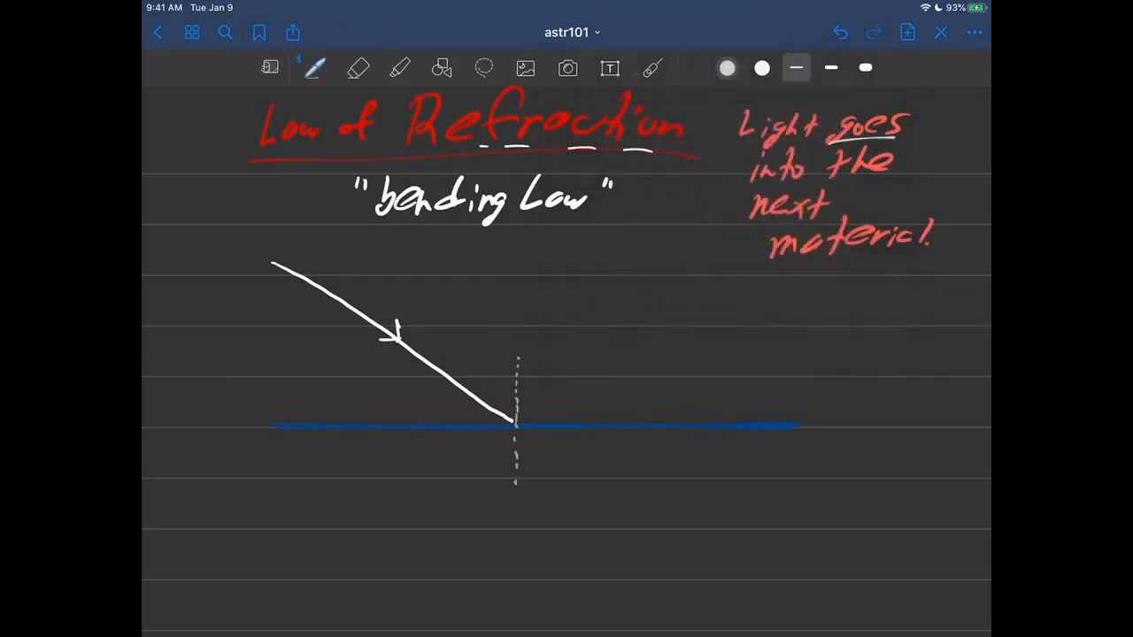
{"action": "left_click_drag", "start_coordinate": [747, 185], "coordinate": [806, 184]}
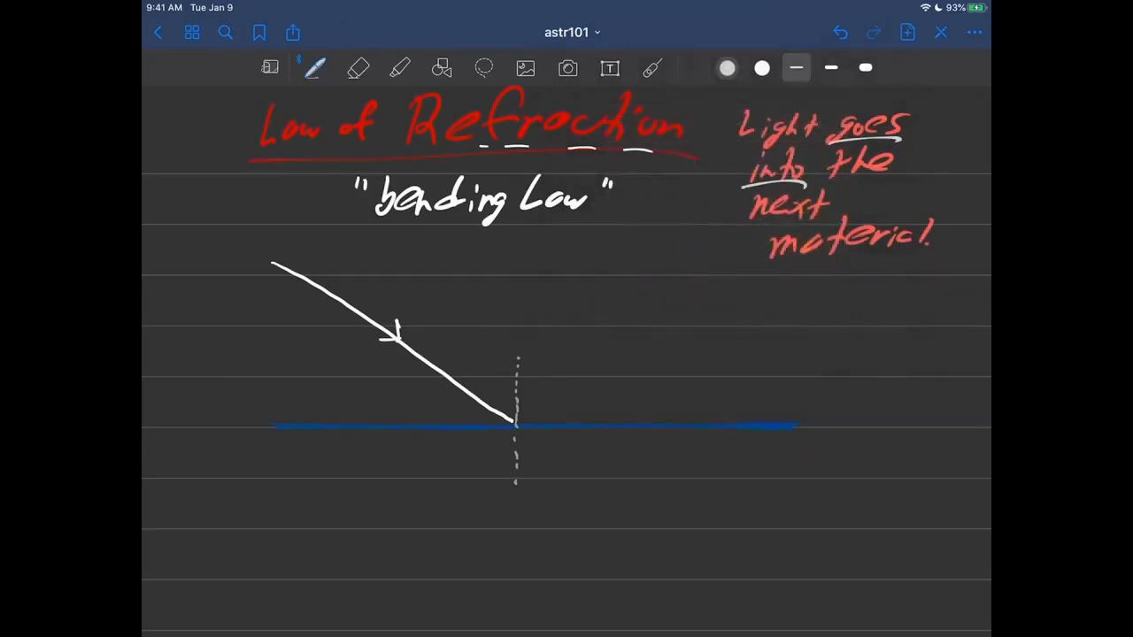
Step: Draw a dashed continuation of the ray straight through the boundary
{"action": "left_click", "coordinate": [652, 67]}
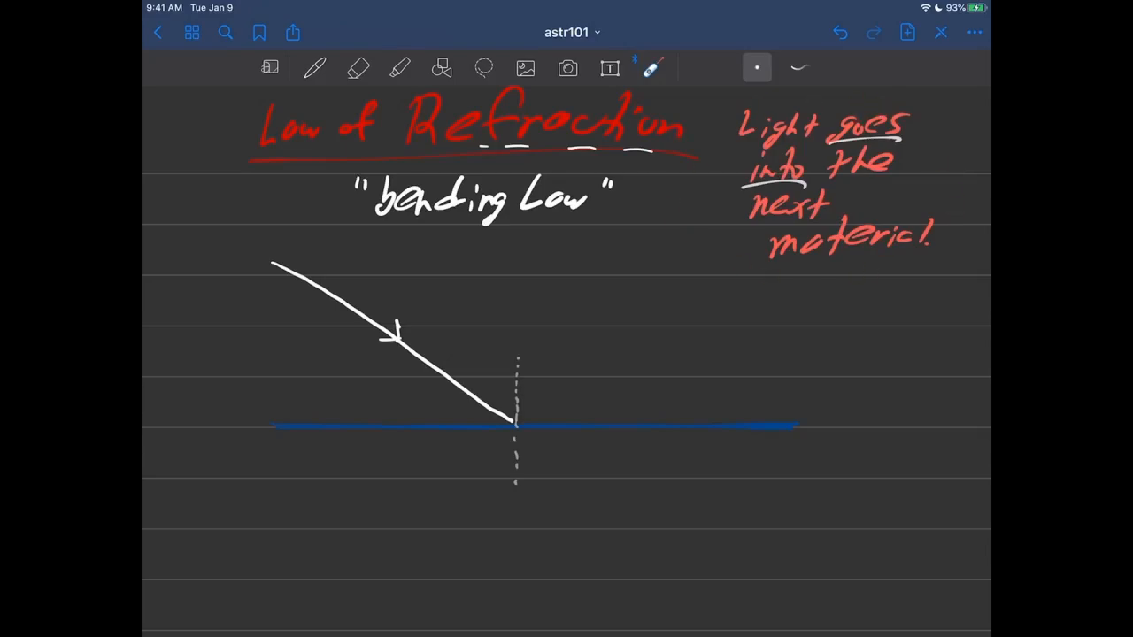
{"action": "left_click", "coordinate": [315, 67]}
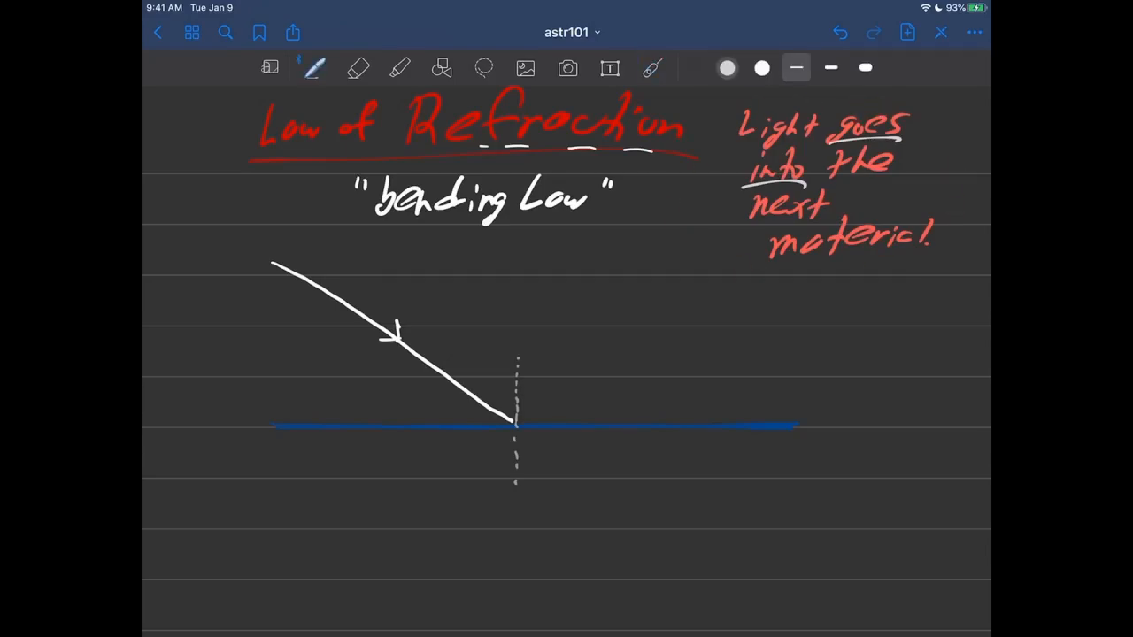
{"action": "left_click", "coordinate": [726, 67]}
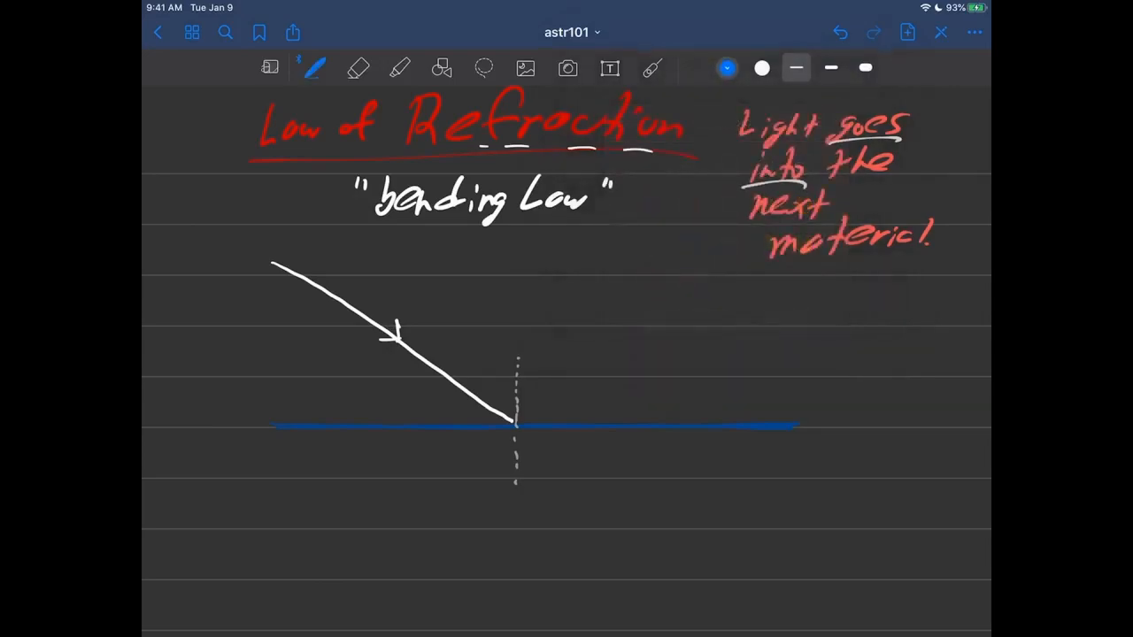
{"action": "scroll", "scroll_direction": "down", "scroll_amount": 3}
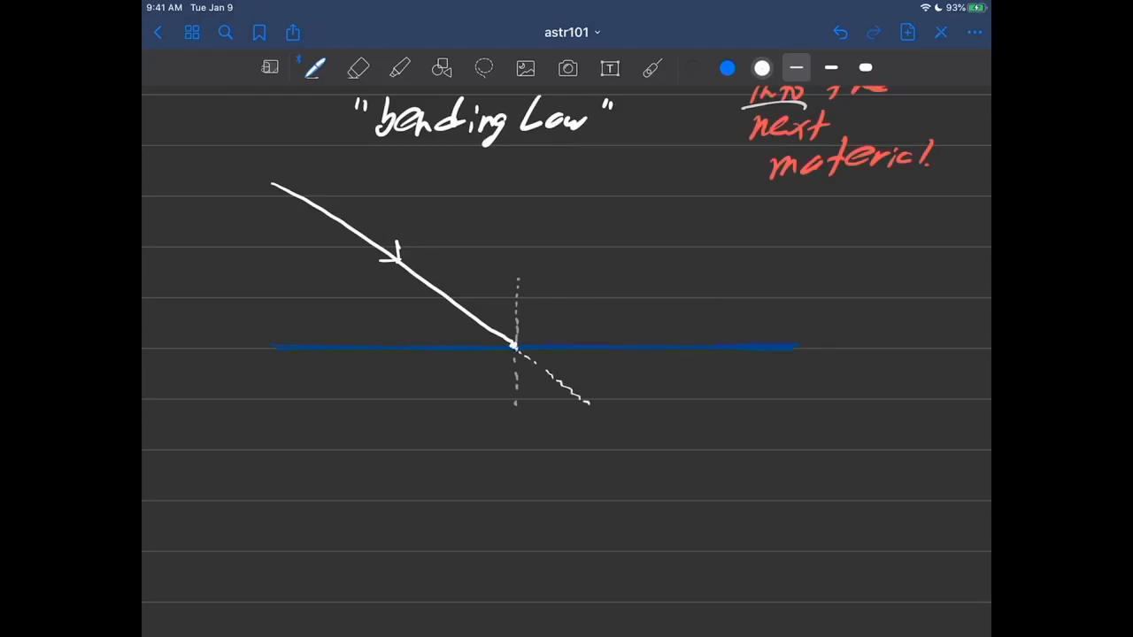
{"action": "left_click", "coordinate": [727, 67]}
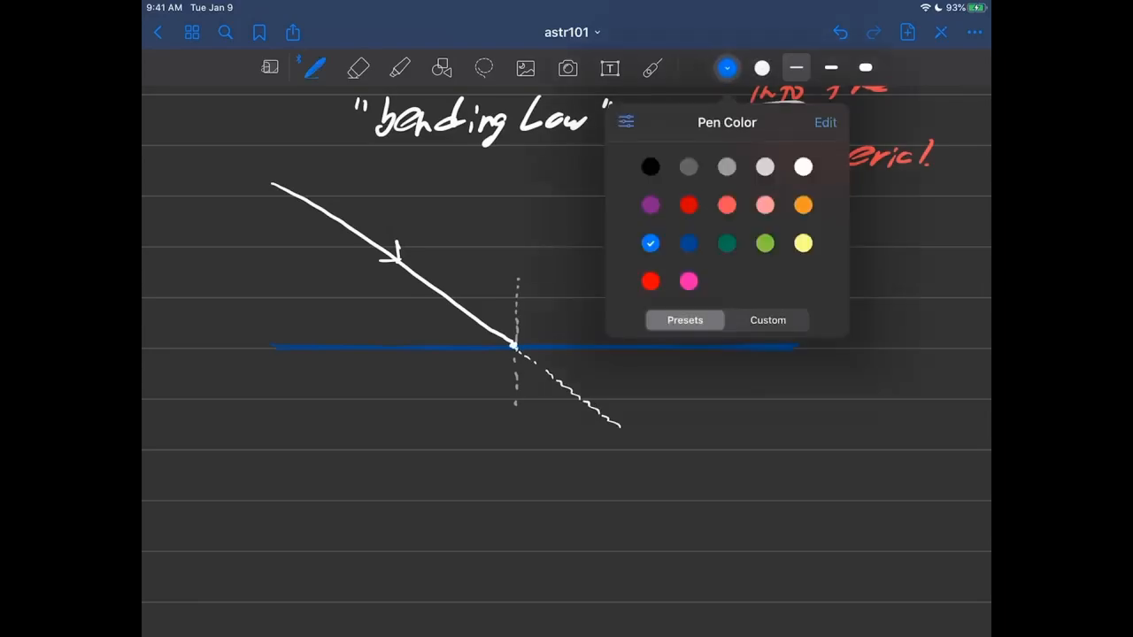
Step: Cross out the straight path in red, draw the bent ray into the lower material and label both rays 'in'
{"action": "left_click", "coordinate": [650, 280]}
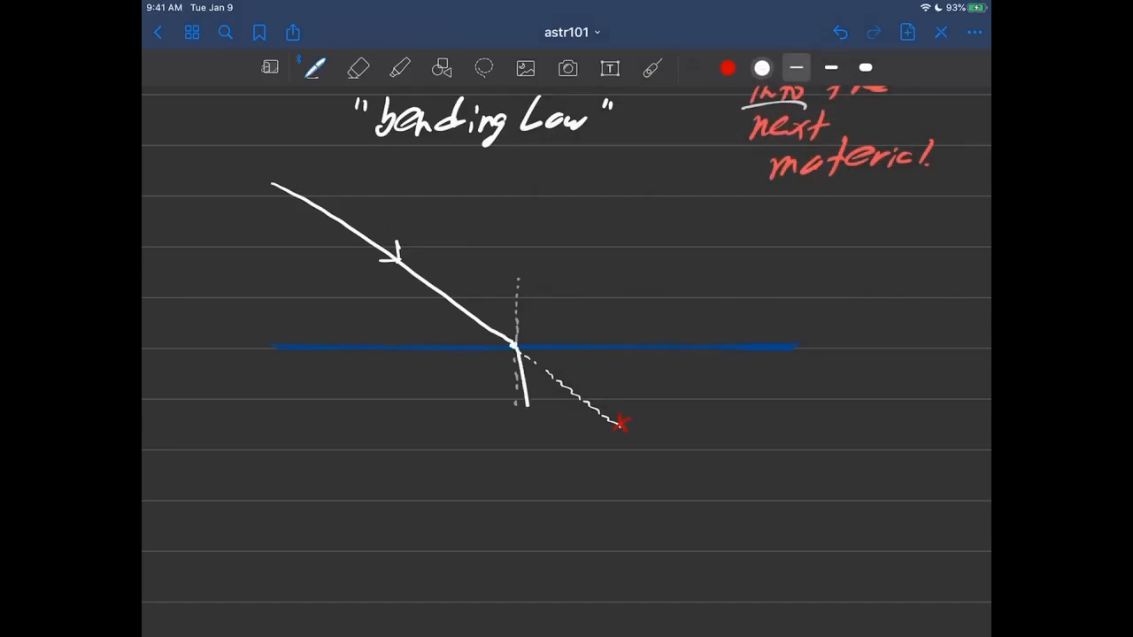
{"action": "left_click_drag", "start_coordinate": [520, 389], "coordinate": [538, 495]}
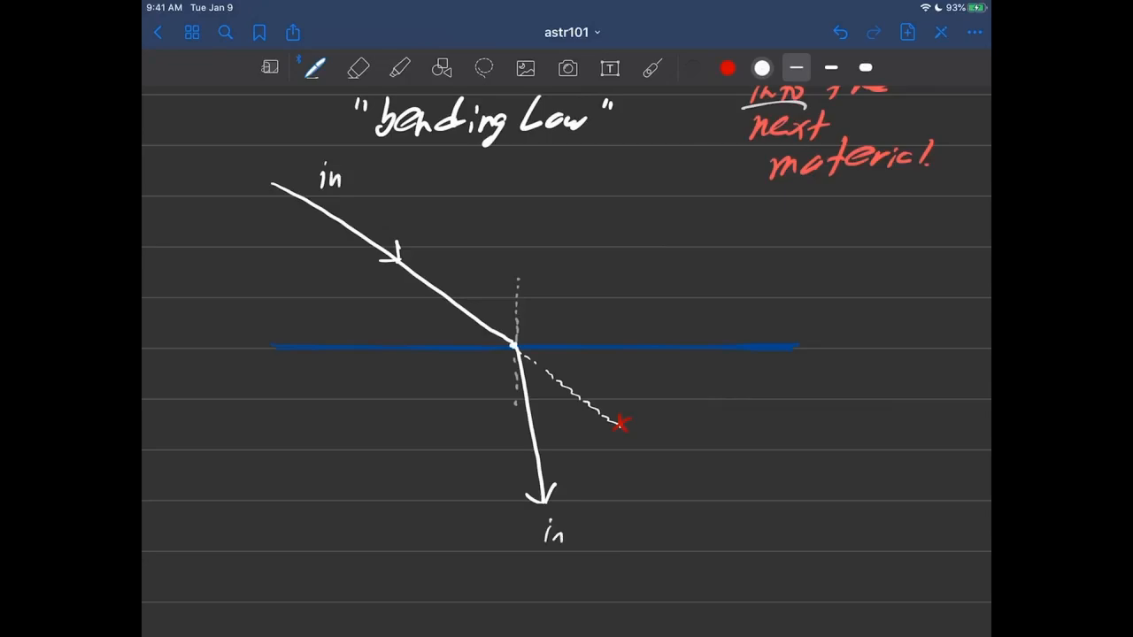
{"action": "left_click", "coordinate": [651, 67]}
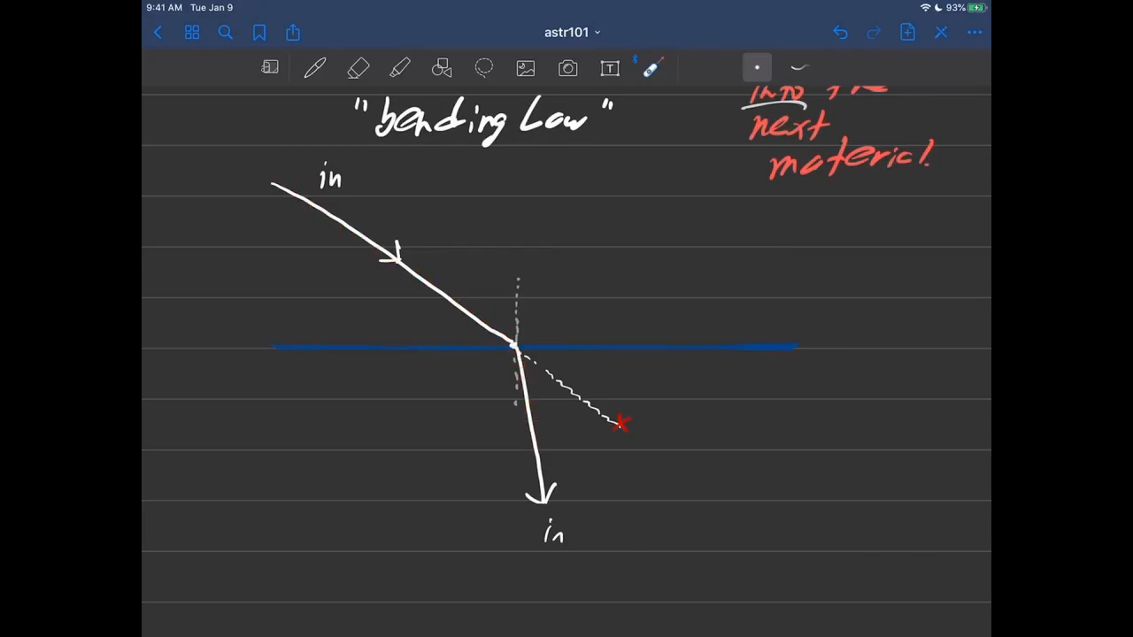
{"action": "left_click", "coordinate": [315, 67]}
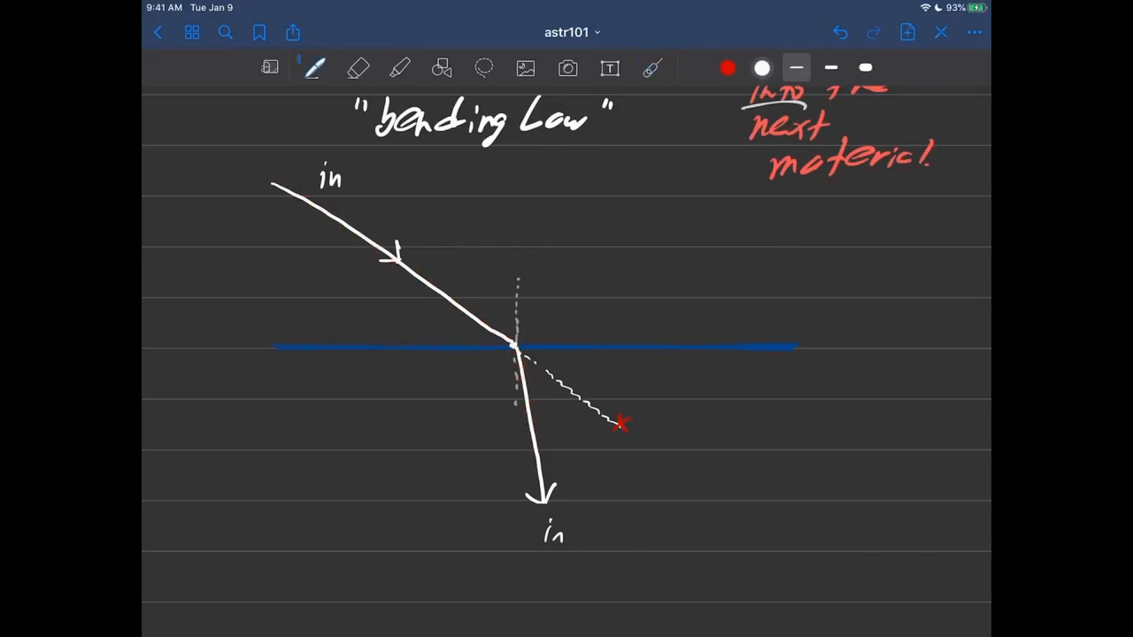
Step: Circle the bend point in pink and write an underlined pink 'bending' beside it
{"action": "left_click", "coordinate": [727, 67]}
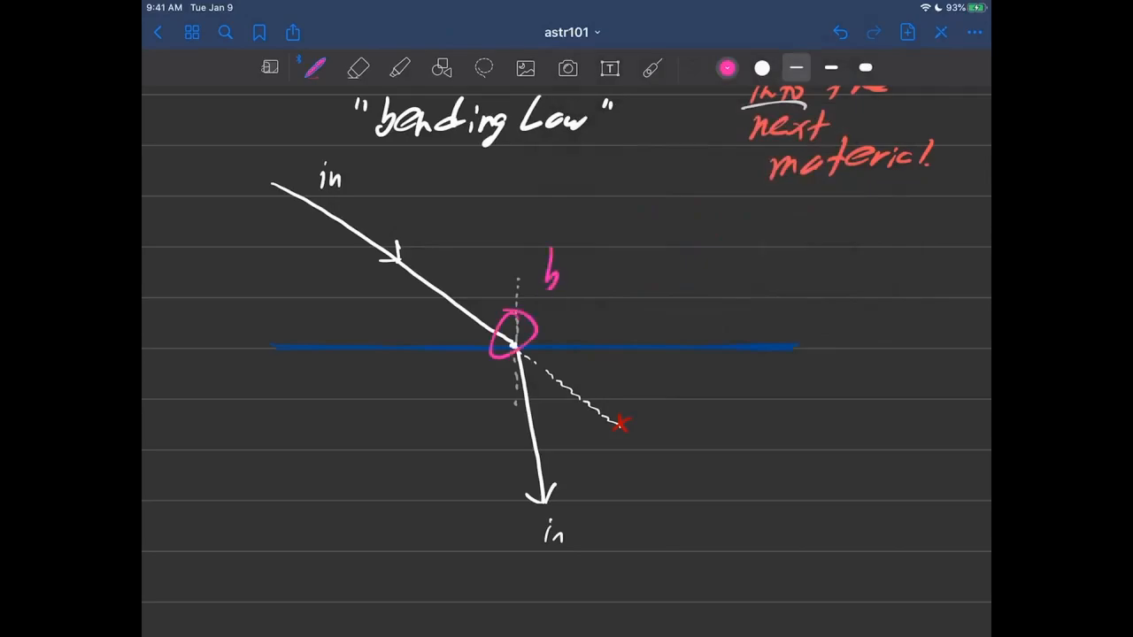
{"action": "type", "text": "bend in"}
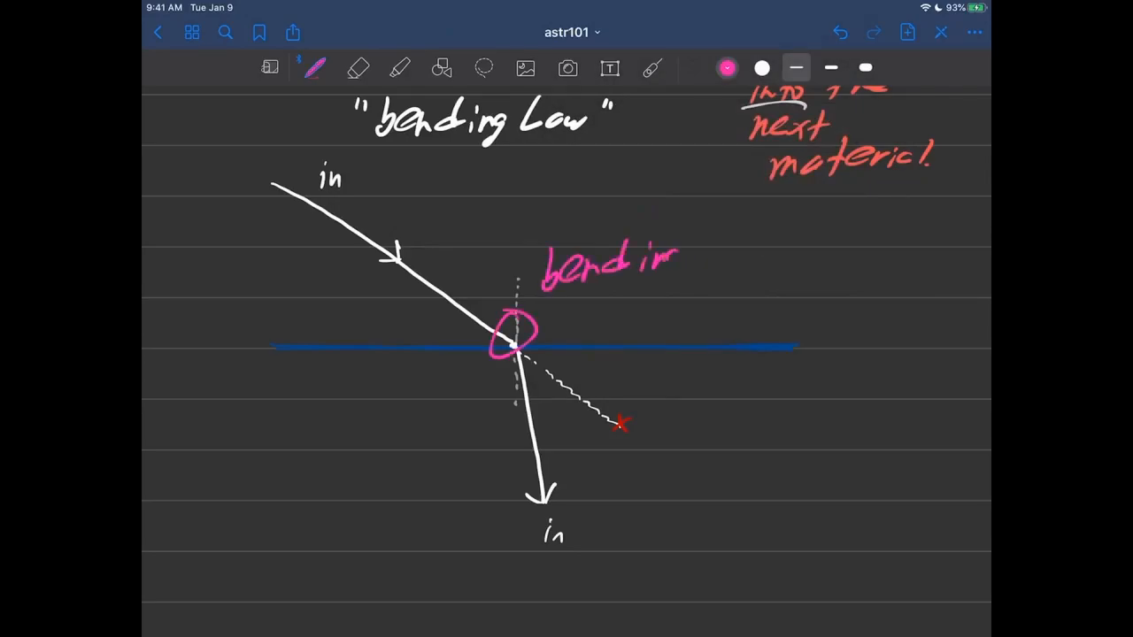
{"action": "left_click_drag", "start_coordinate": [549, 301], "coordinate": [673, 292]}
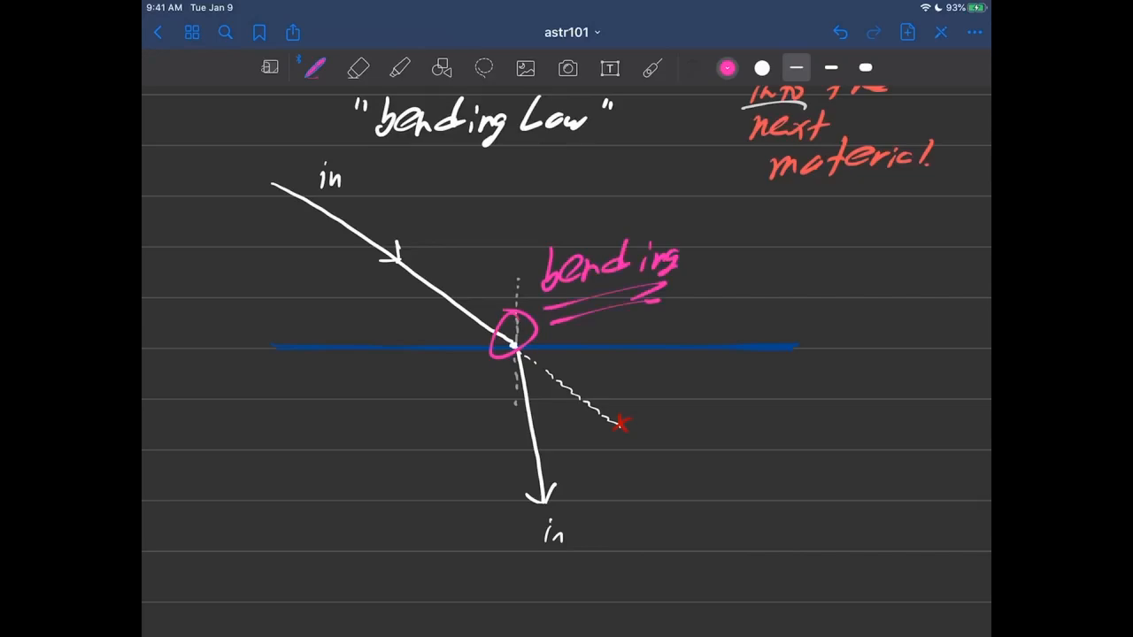
{"action": "left_click", "coordinate": [653, 67]}
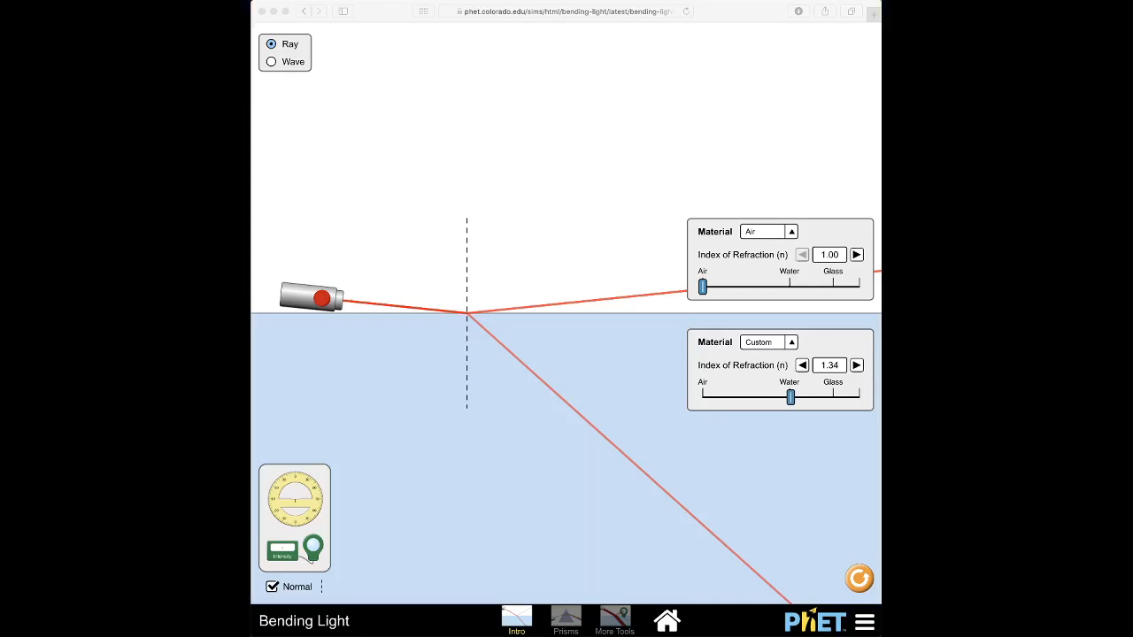
{"action": "mouse_move", "coordinate": [319, 271]}
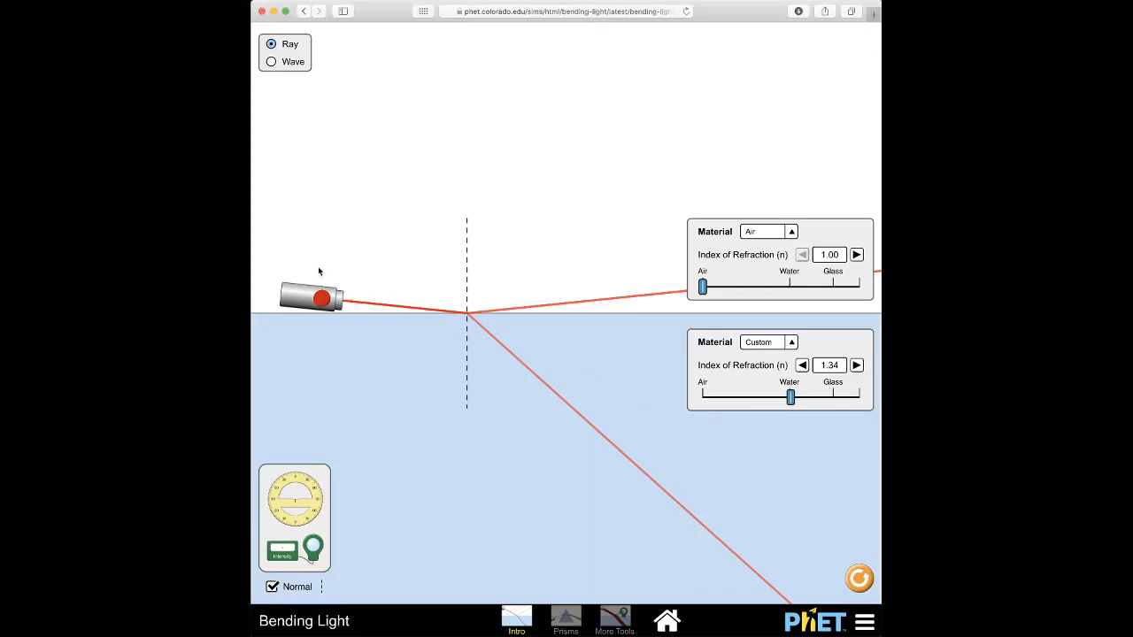
Step: Tilt the laser steeply down at the air–water surface so the refracted ray appears
{"action": "left_click_drag", "start_coordinate": [309, 297], "coordinate": [378, 180]}
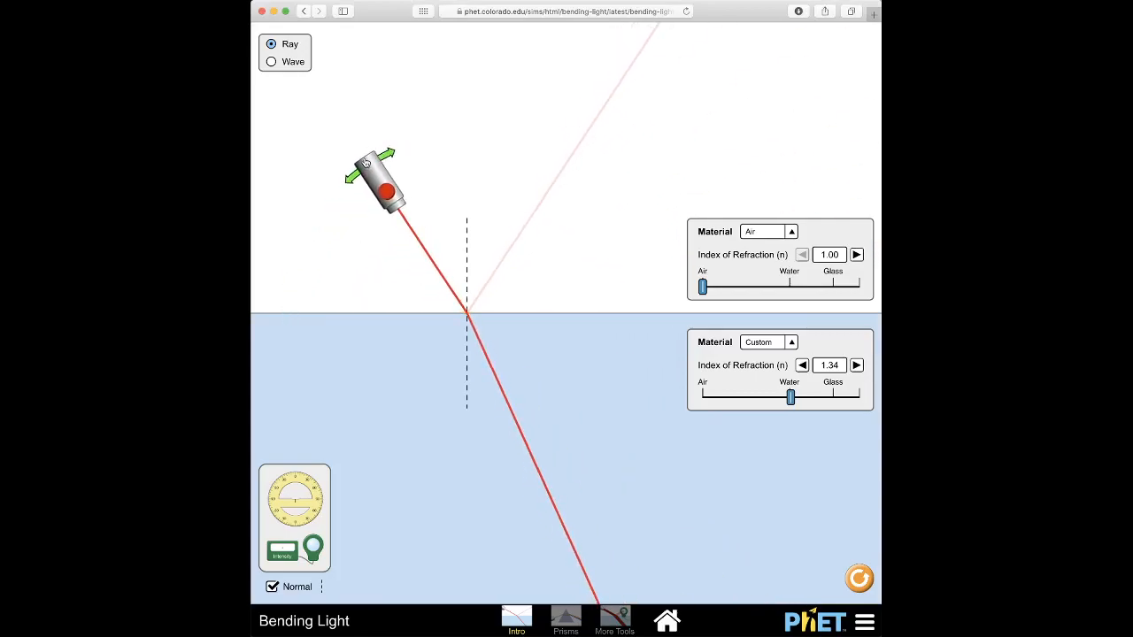
{"action": "left_click_drag", "start_coordinate": [371, 181], "coordinate": [358, 185]}
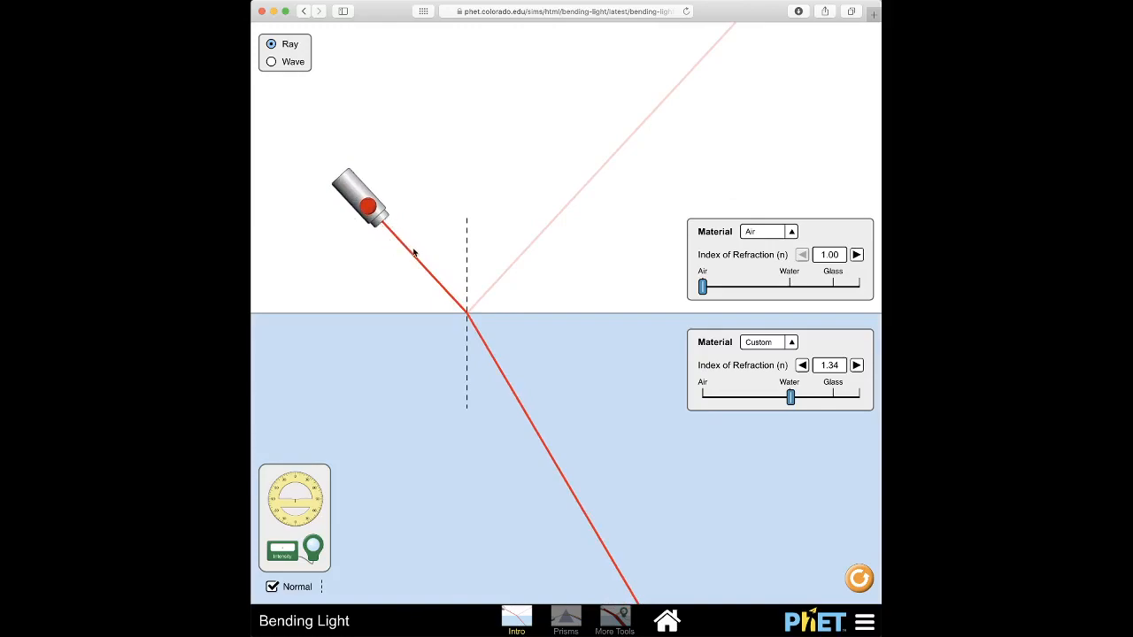
{"action": "mouse_move", "coordinate": [509, 274]}
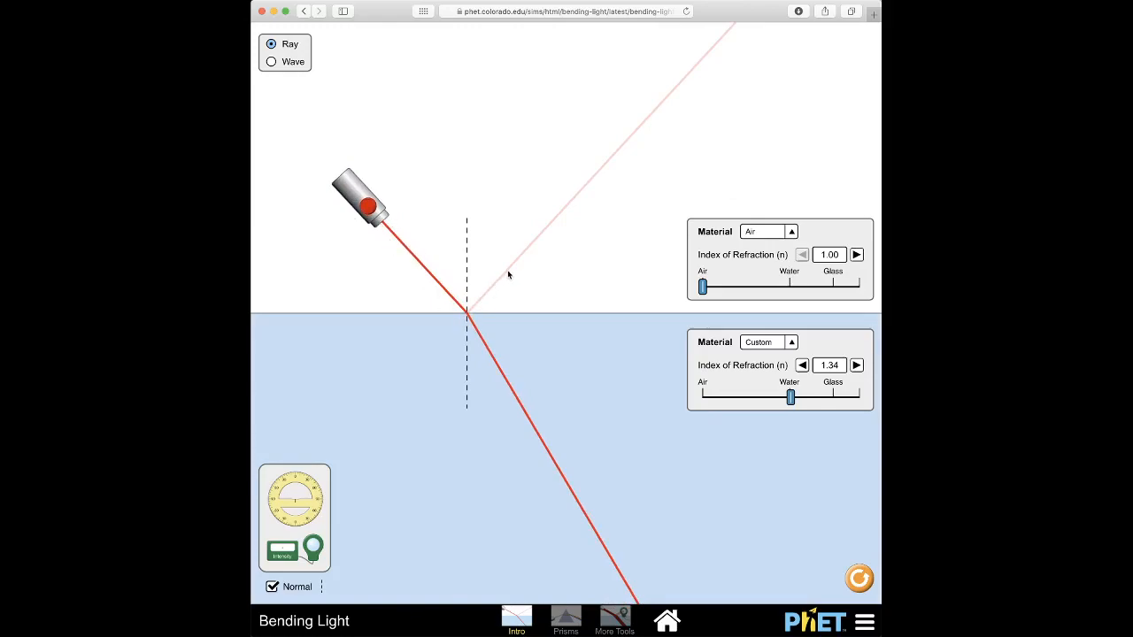
{"action": "mouse_move", "coordinate": [433, 262]}
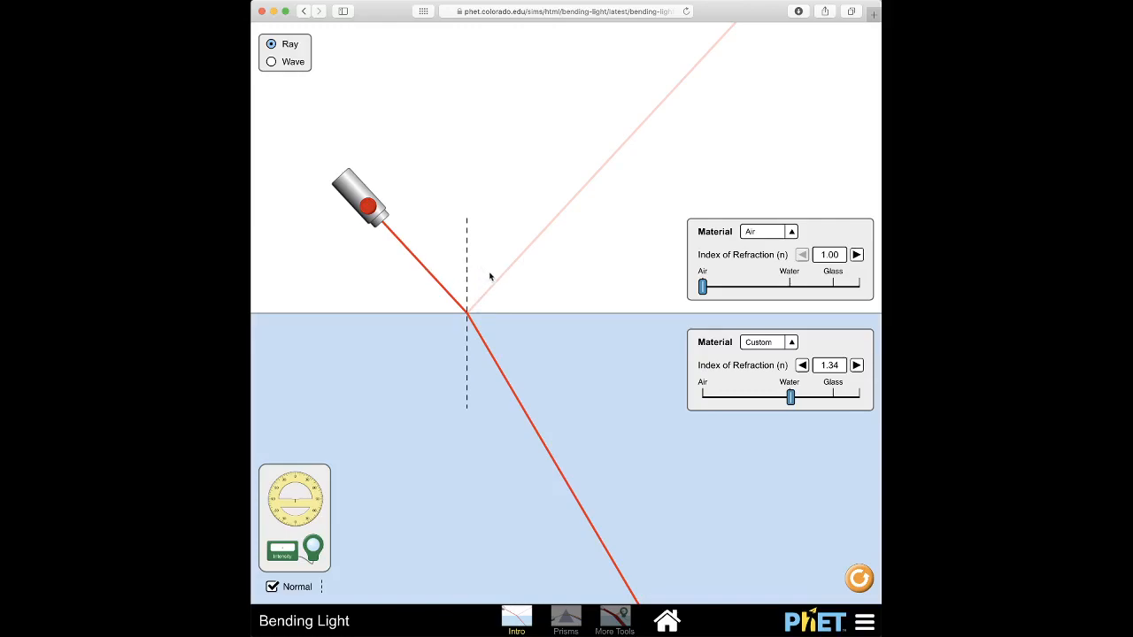
{"action": "mouse_move", "coordinate": [489, 300]}
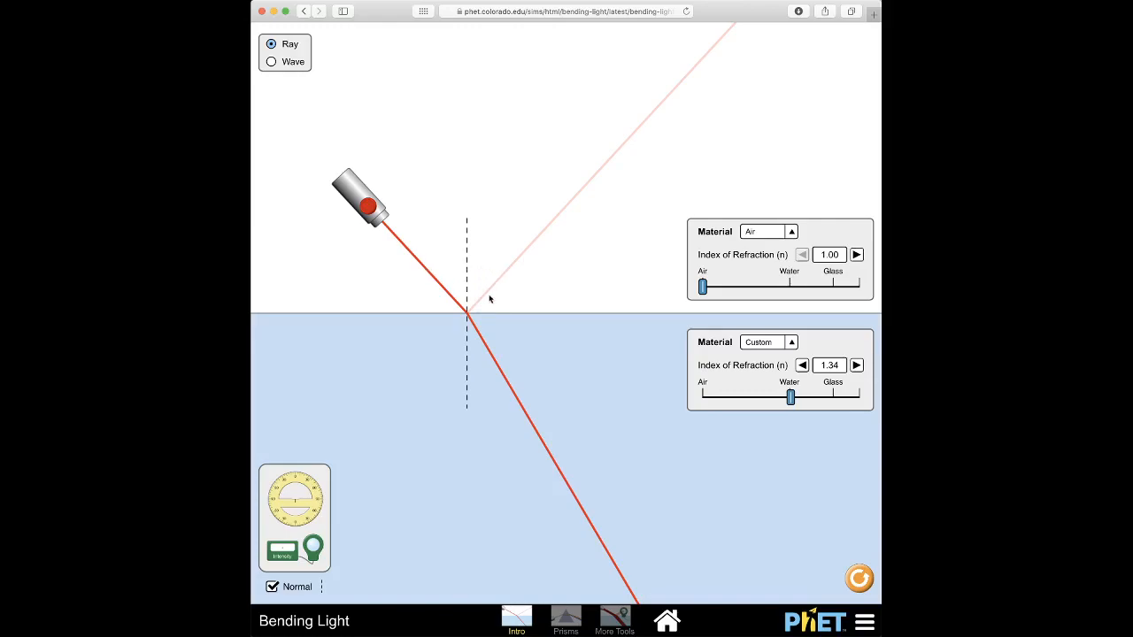
{"action": "mouse_move", "coordinate": [537, 441]}
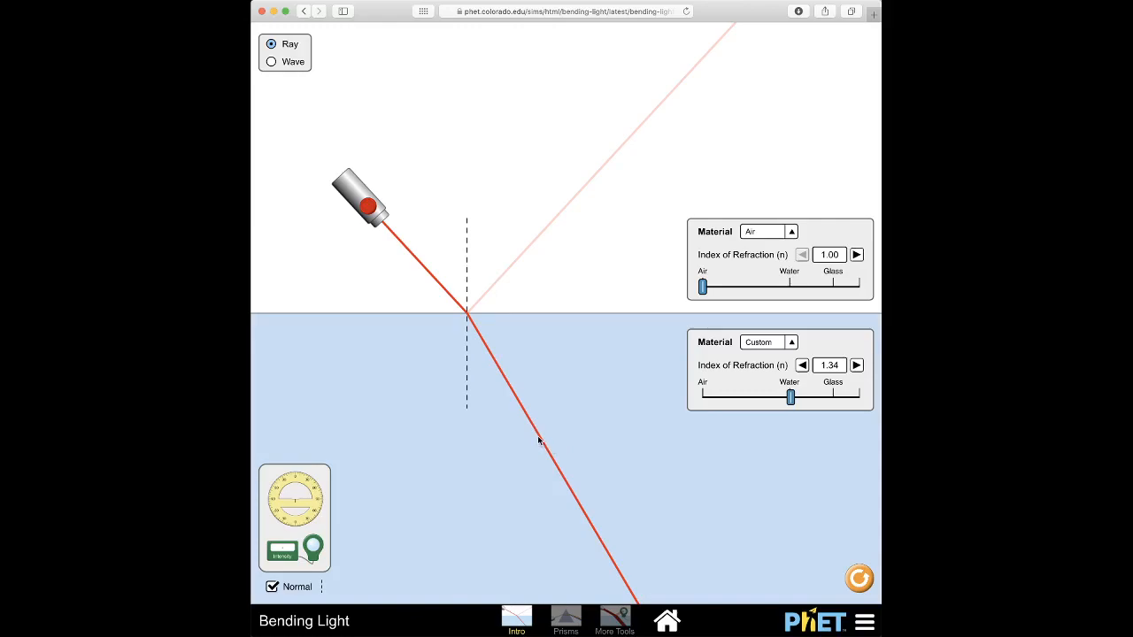
{"action": "mouse_move", "coordinate": [667, 534]}
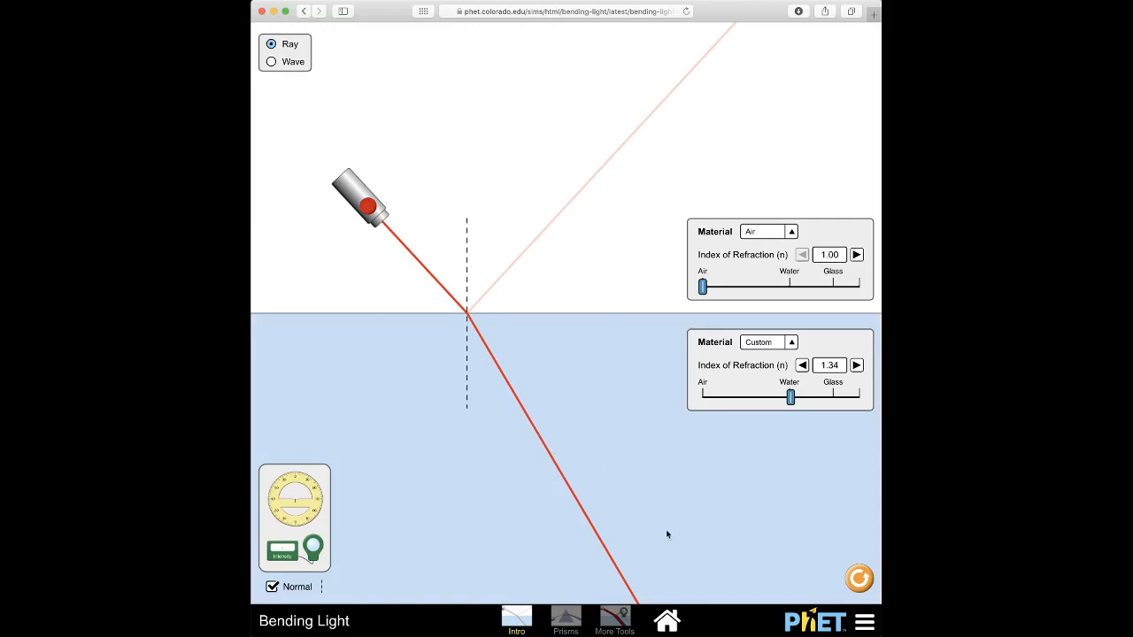
{"action": "mouse_move", "coordinate": [501, 446]}
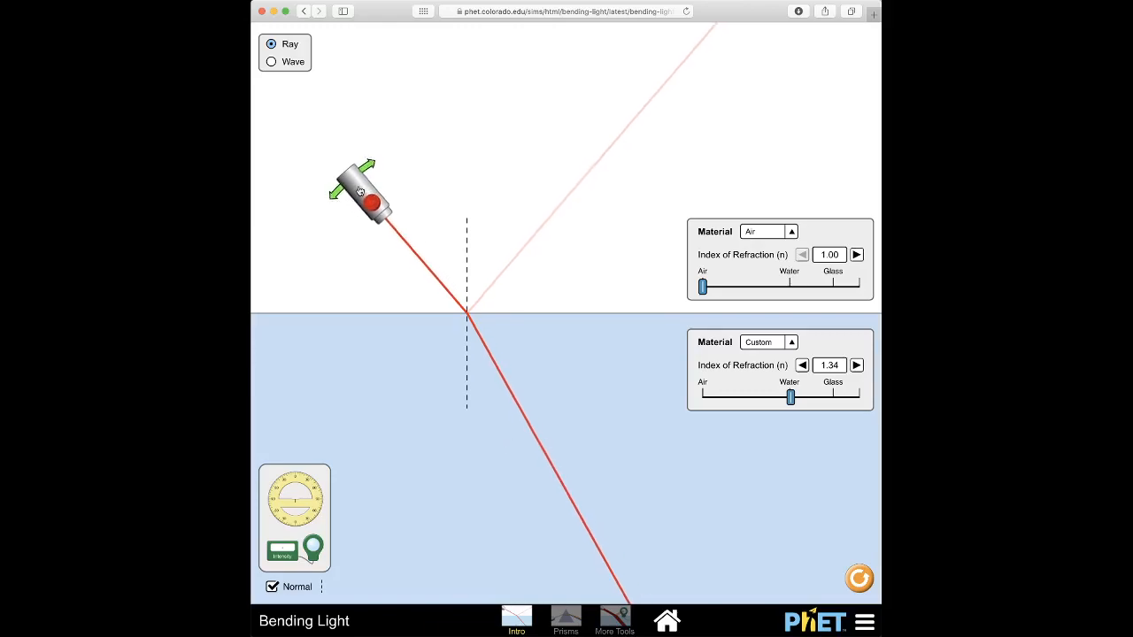
Step: Rotate the laser through several angles, finishing nearly level with the water surface
{"action": "left_click_drag", "start_coordinate": [357, 191], "coordinate": [345, 221]}
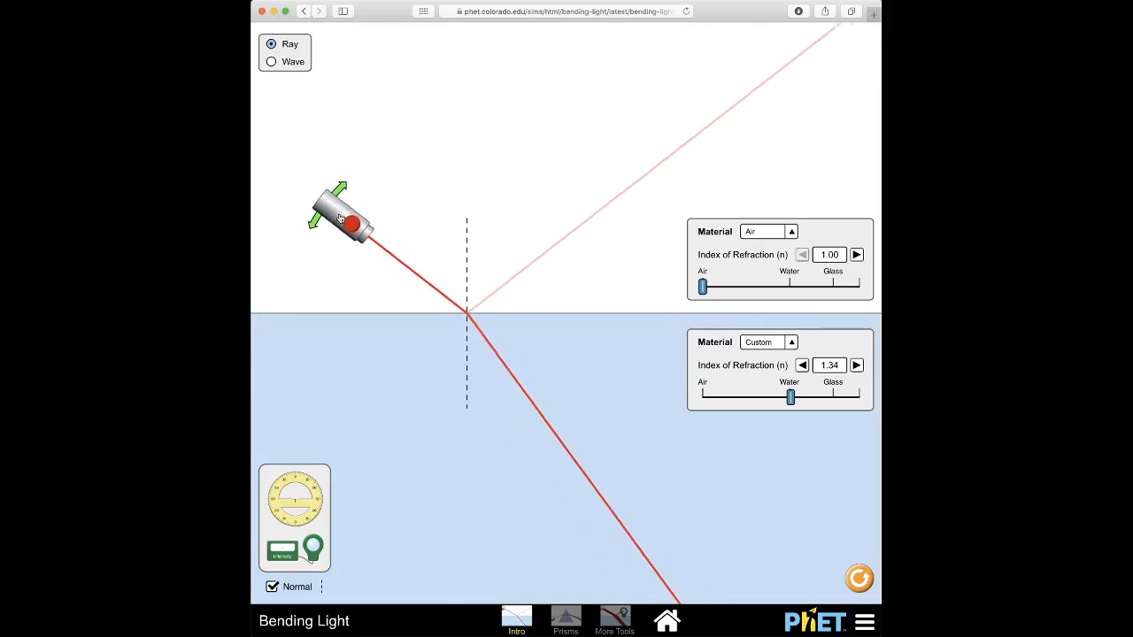
{"action": "mouse_move", "coordinate": [609, 204]}
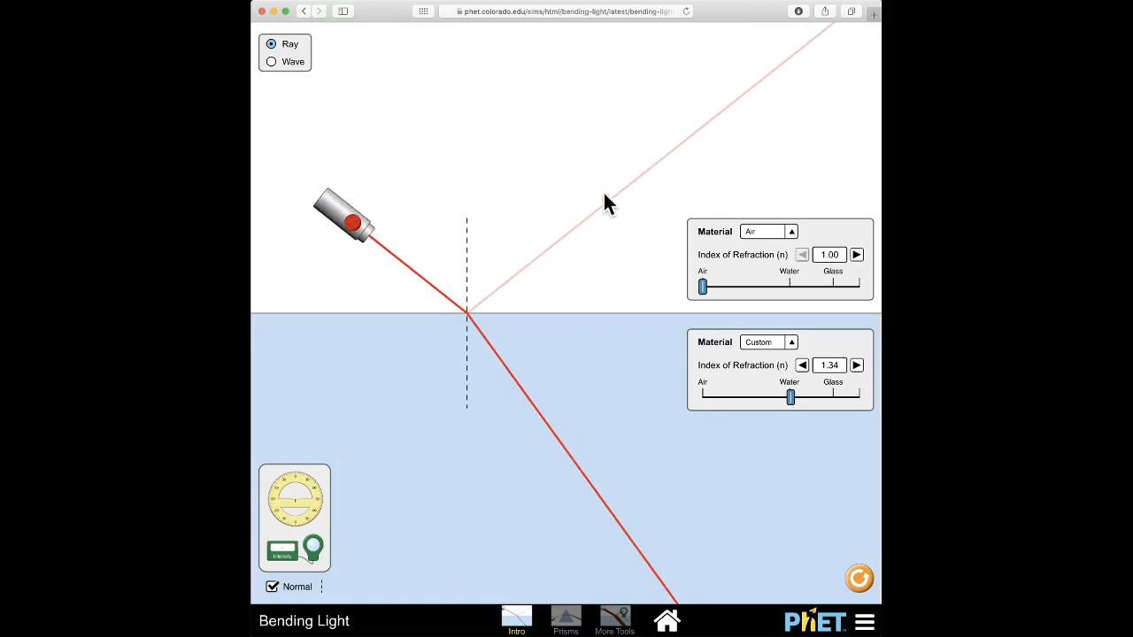
{"action": "mouse_move", "coordinate": [602, 205]}
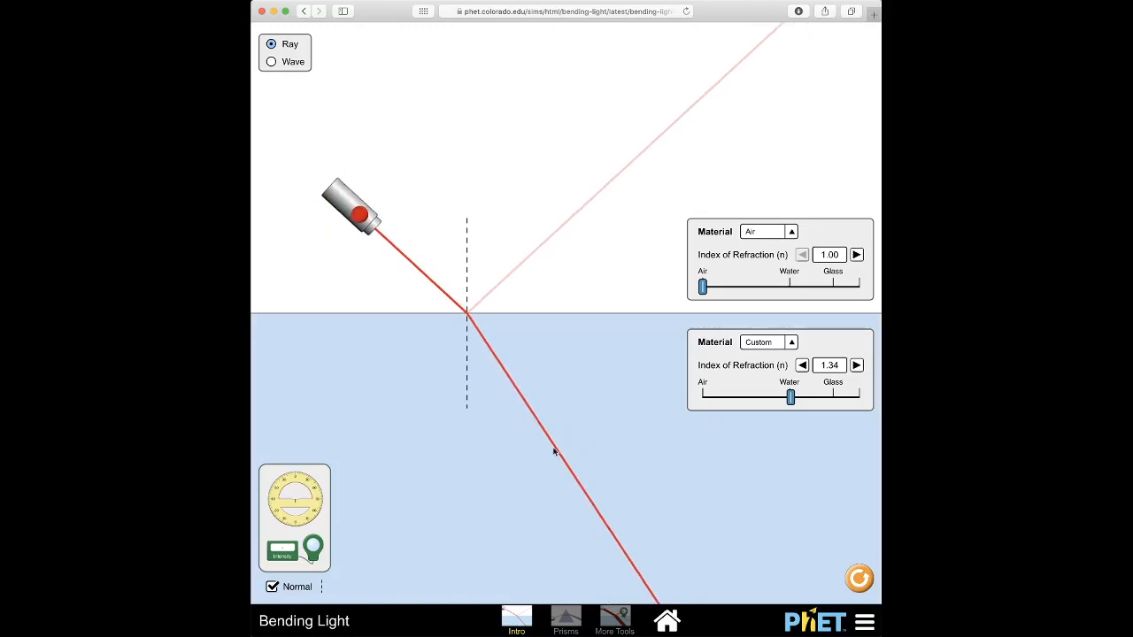
{"action": "left_click_drag", "start_coordinate": [358, 216], "coordinate": [318, 276]}
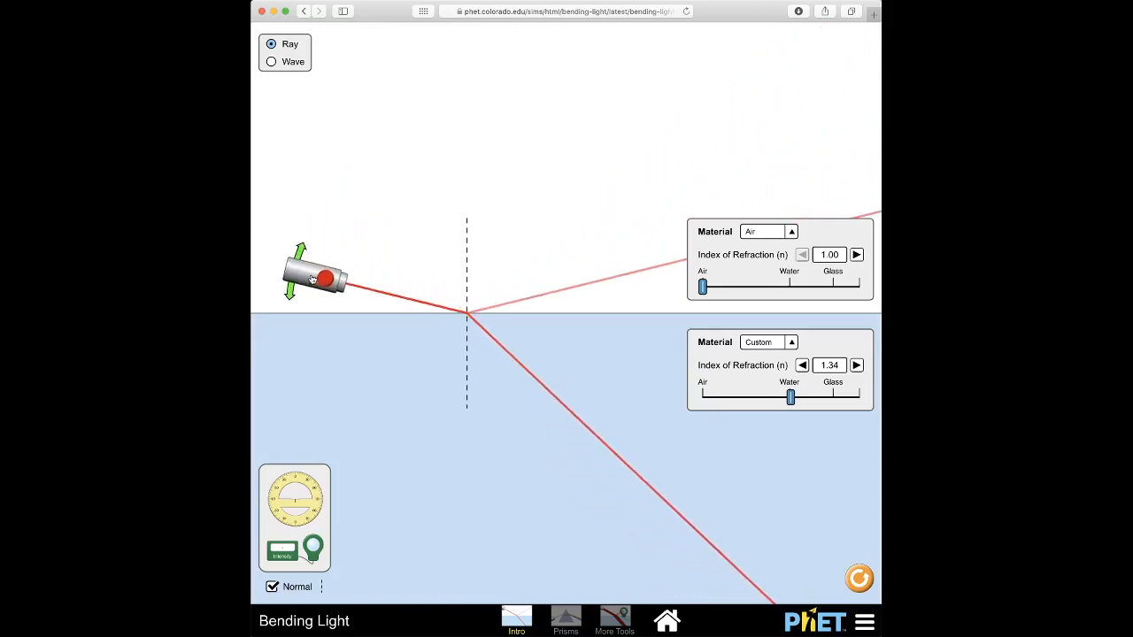
{"action": "left_click_drag", "start_coordinate": [315, 279], "coordinate": [318, 265]}
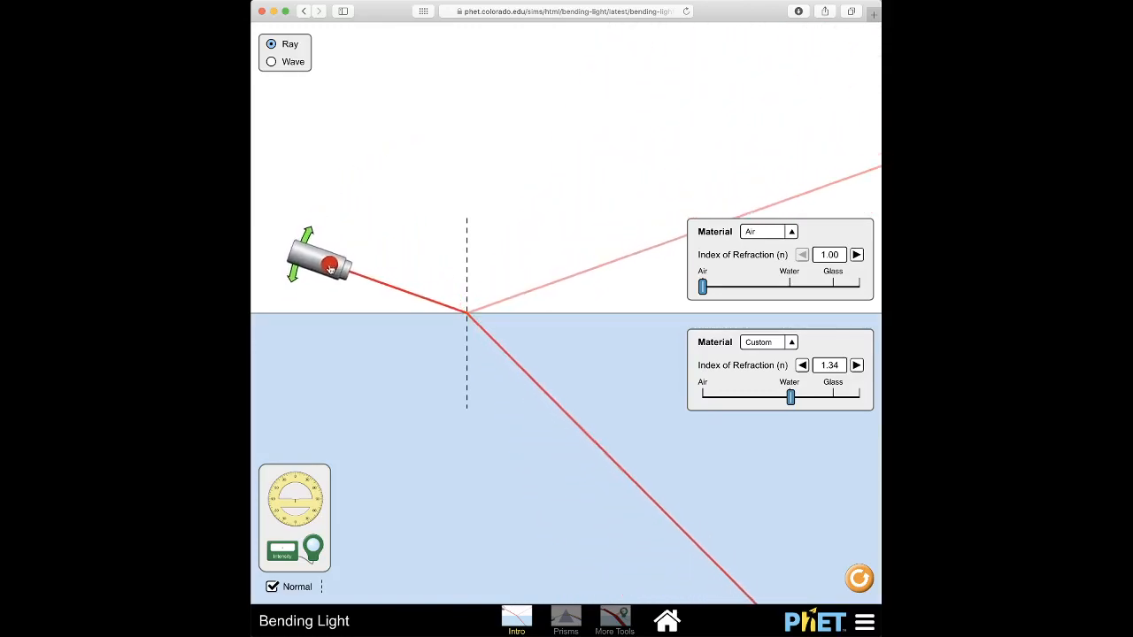
{"action": "left_click_drag", "start_coordinate": [330, 269], "coordinate": [333, 232]}
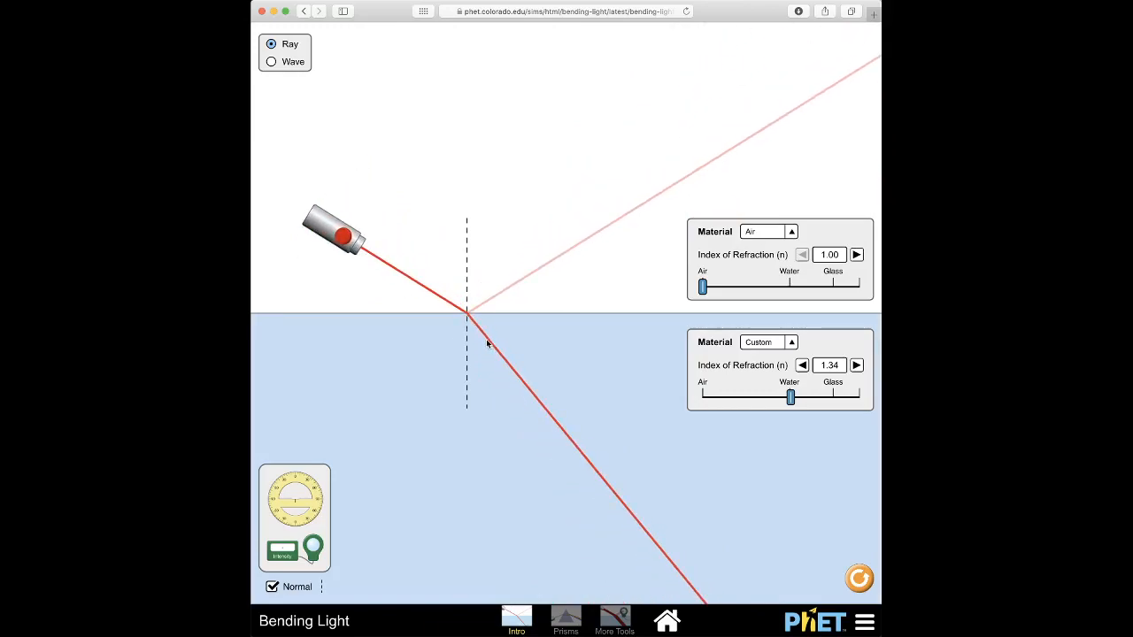
{"action": "left_click_drag", "start_coordinate": [340, 233], "coordinate": [315, 262]}
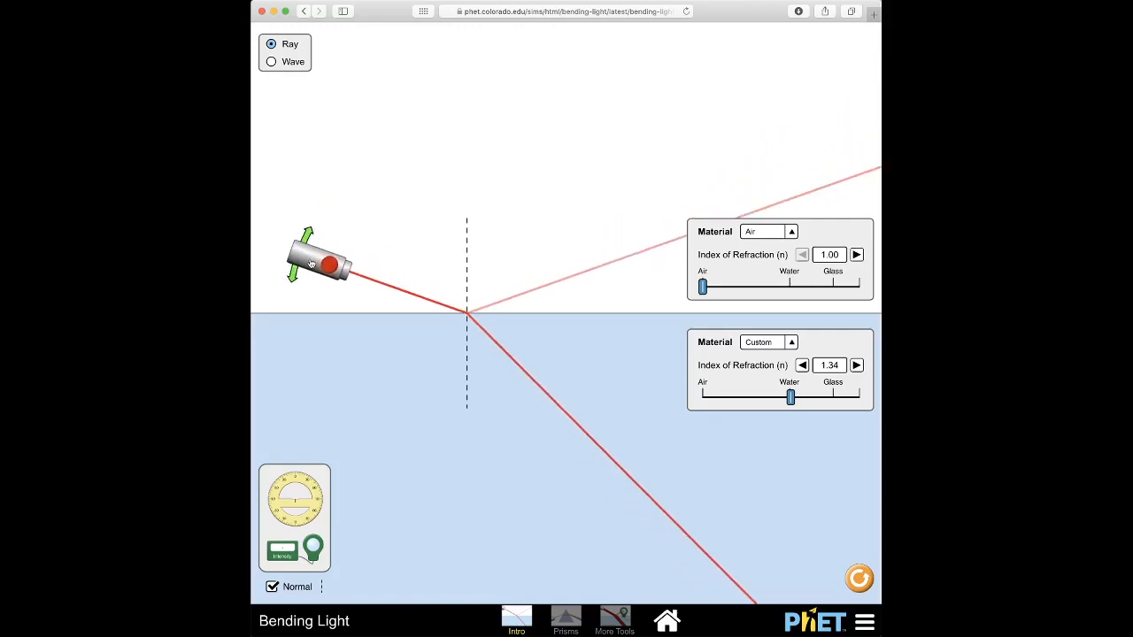